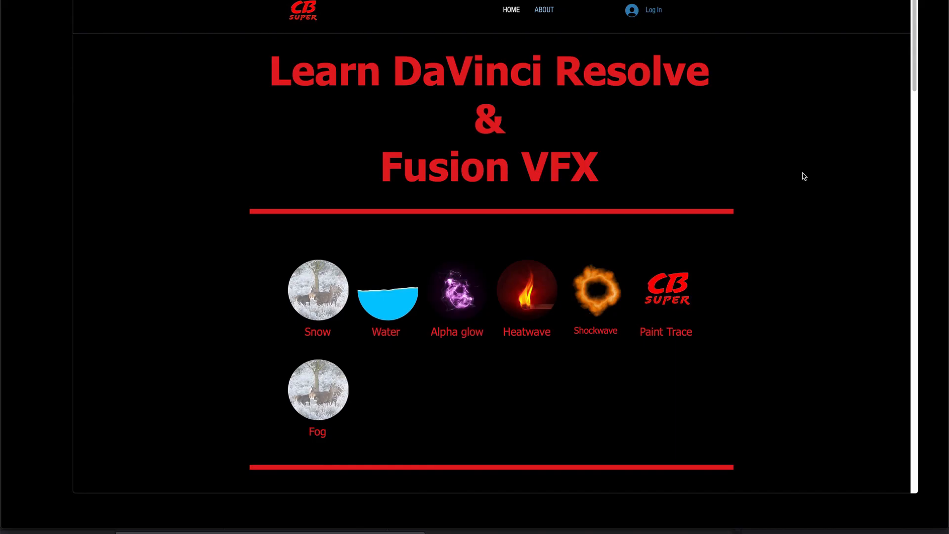
Scroll the cbsuper.com homepage down to the free Motion Design tools showing Meld Tool.
{"action": "scroll", "scroll_direction": "down", "scroll_amount": 3}
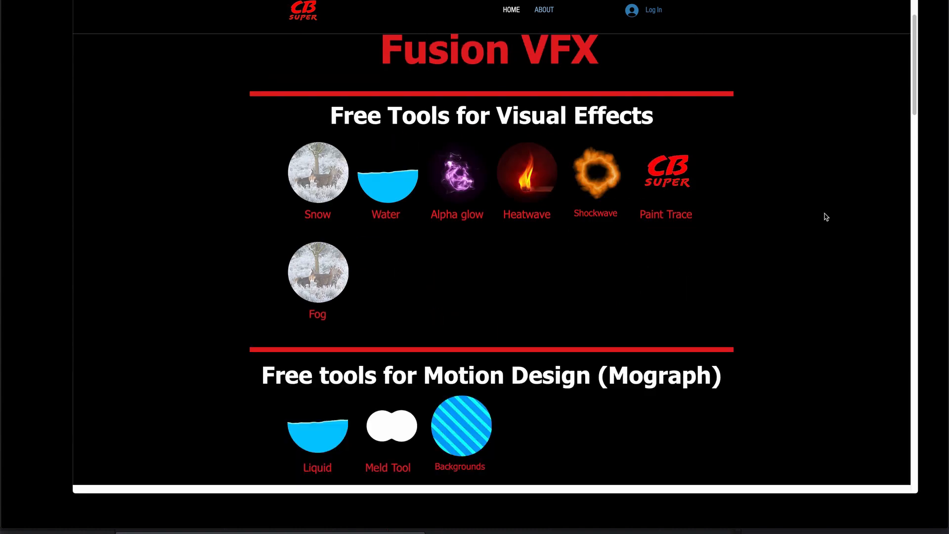
{"action": "scroll", "scroll_direction": "down", "scroll_amount": 3}
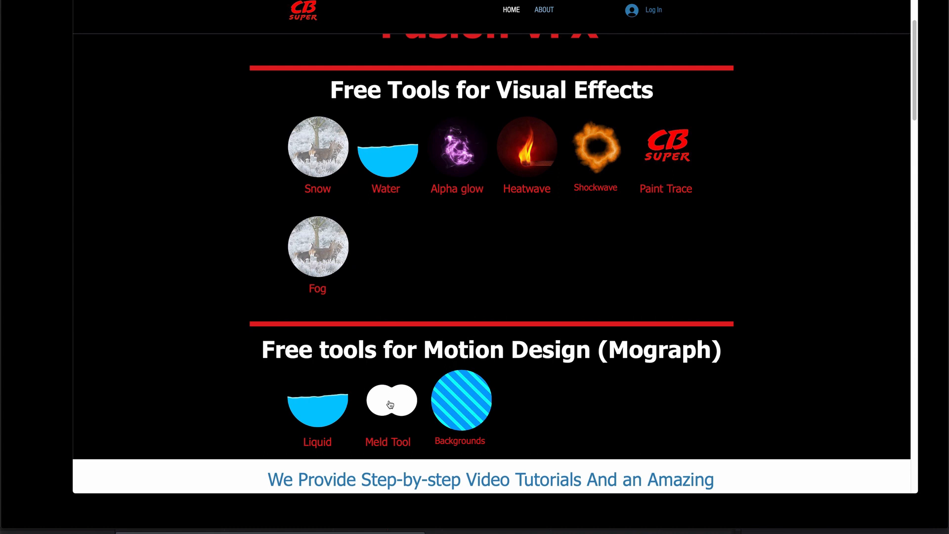
{"action": "mouse_move", "coordinate": [393, 404]}
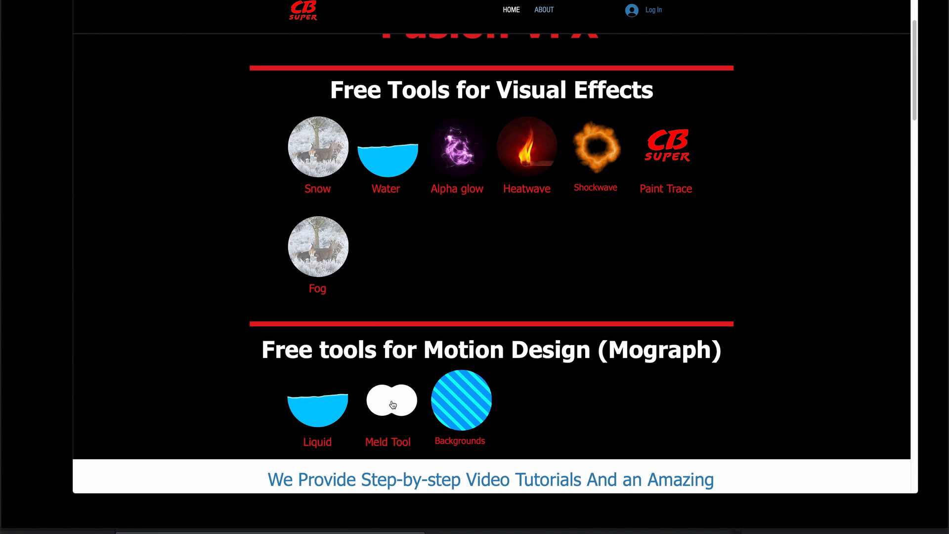
{"action": "mouse_move", "coordinate": [182, 92]}
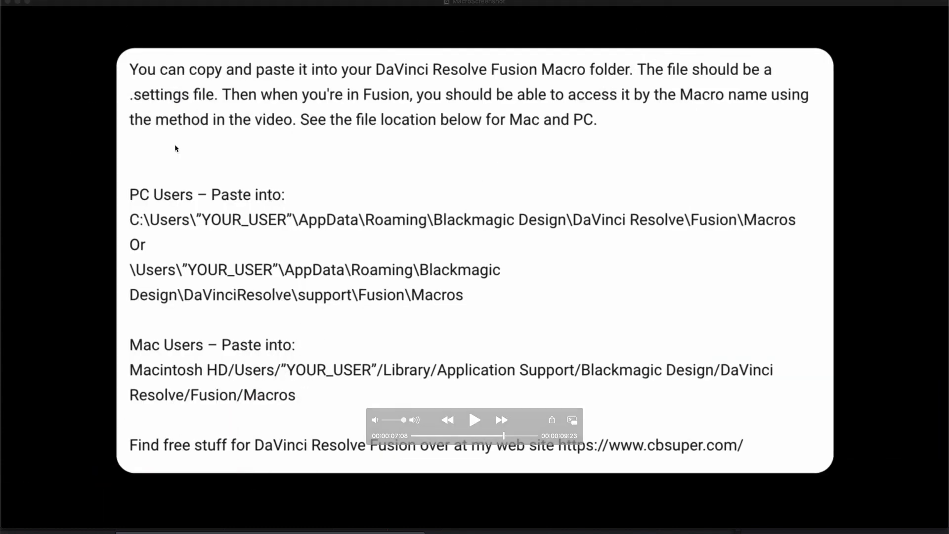
{"action": "mouse_move", "coordinate": [553, 168]}
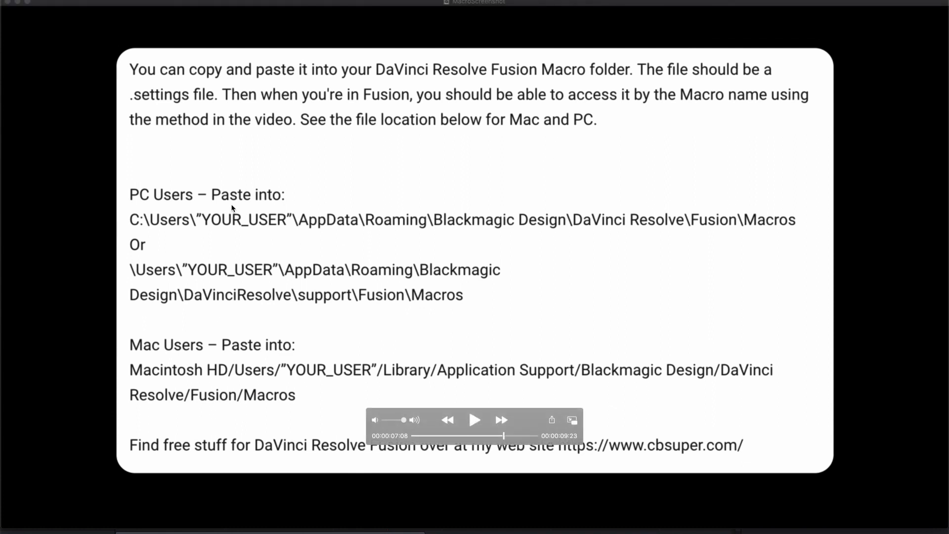
{"action": "mouse_move", "coordinate": [473, 300]}
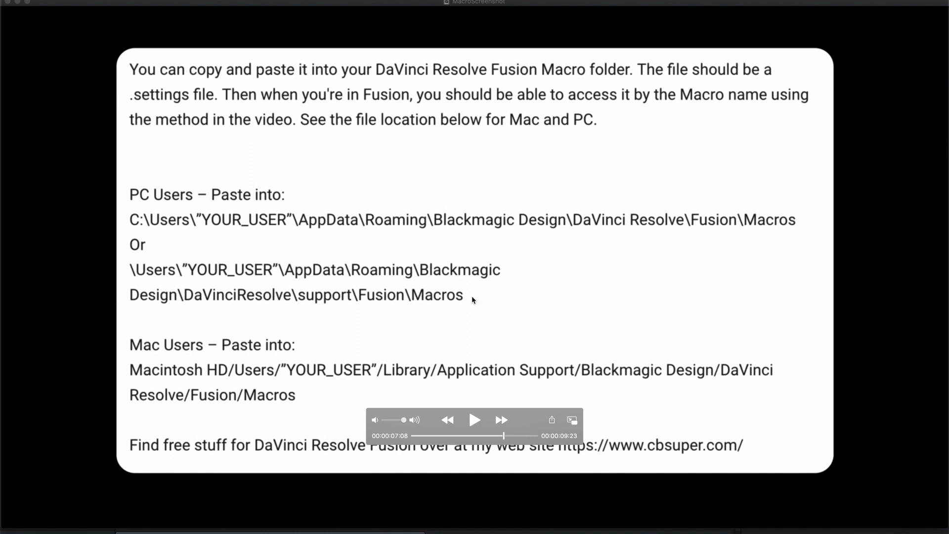
{"action": "mouse_move", "coordinate": [334, 339]}
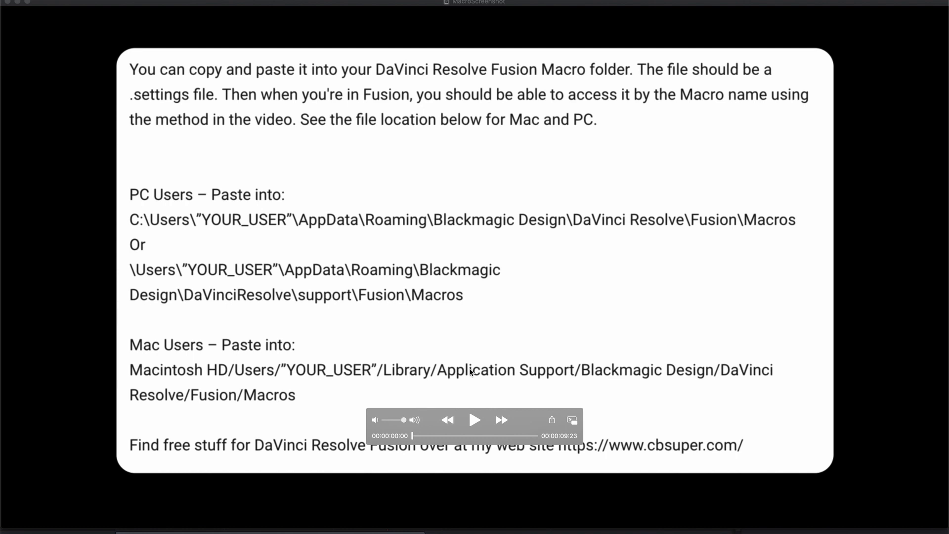
{"action": "mouse_move", "coordinate": [631, 306]}
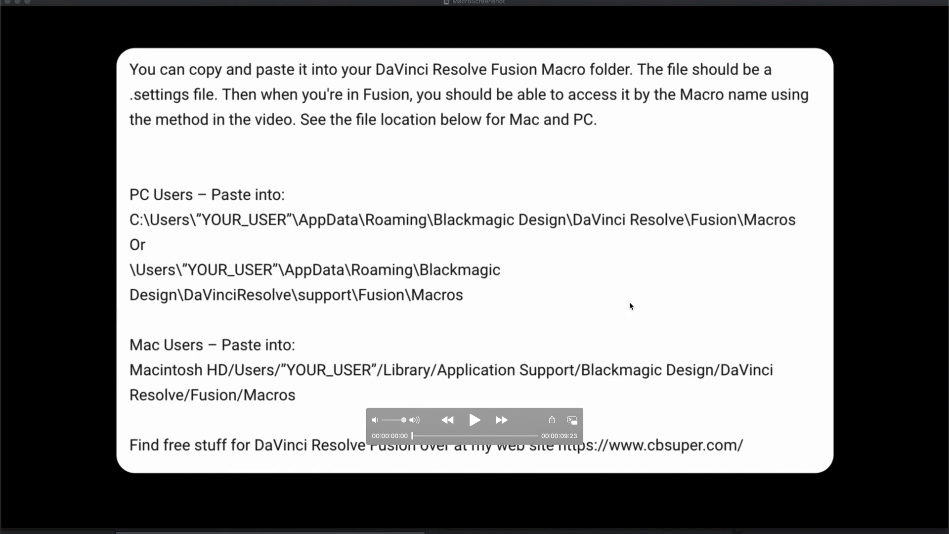
{"action": "mouse_move", "coordinate": [266, 391]}
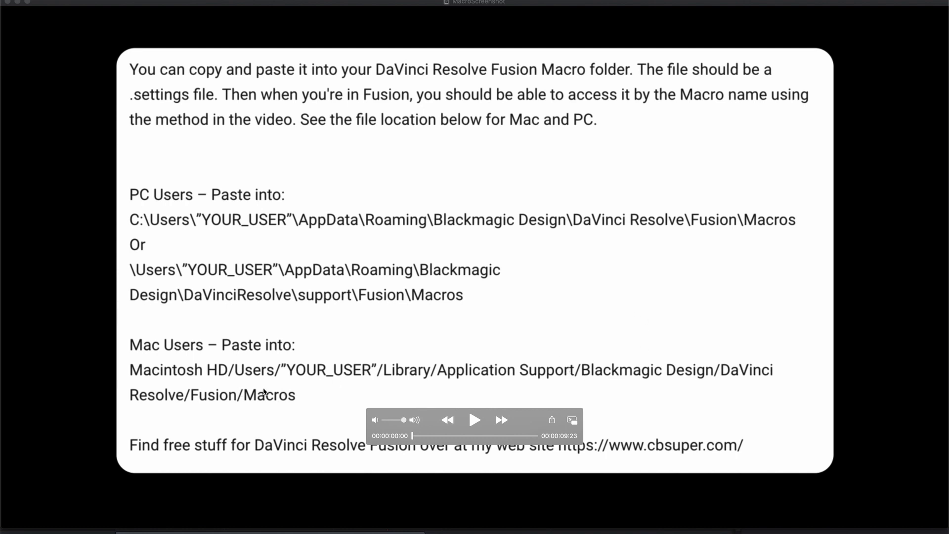
{"action": "mouse_move", "coordinate": [294, 318]}
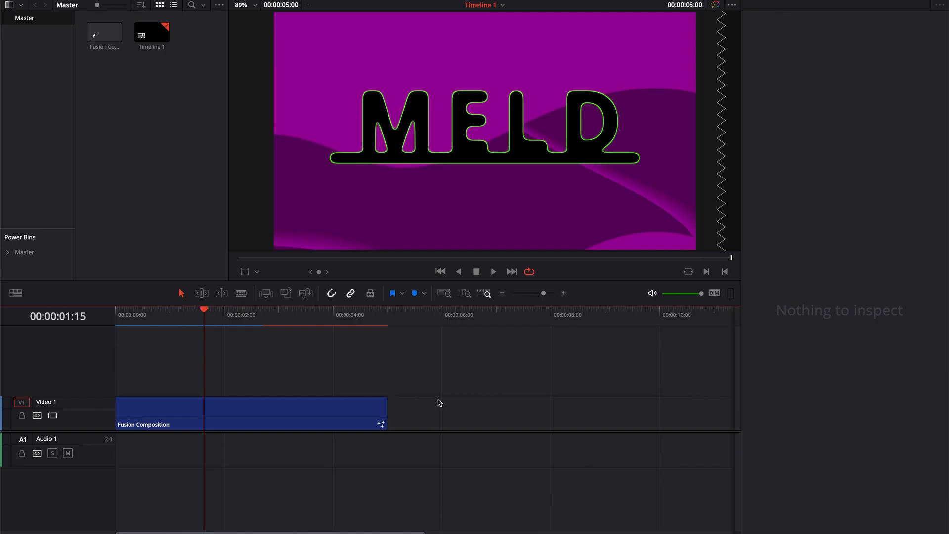
{"action": "mouse_move", "coordinate": [214, 370]}
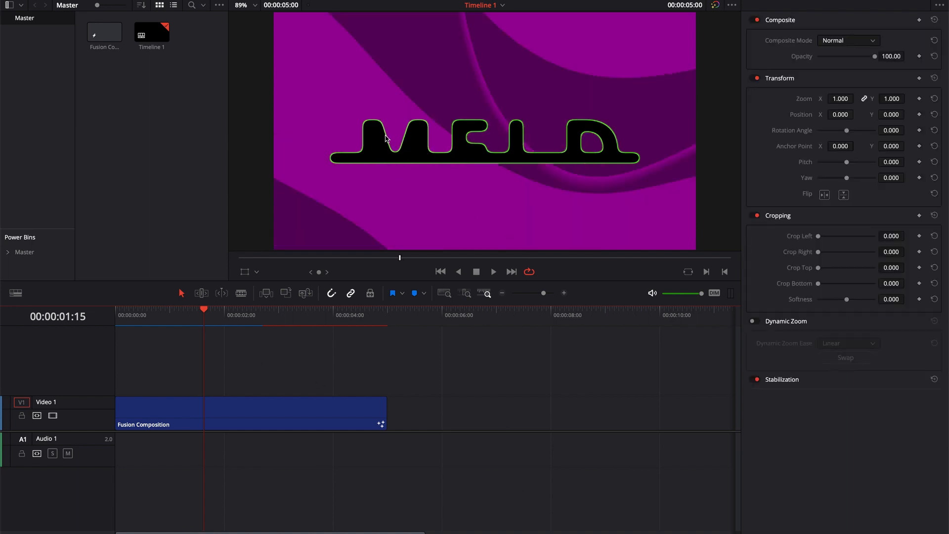
{"action": "mouse_move", "coordinate": [399, 163]}
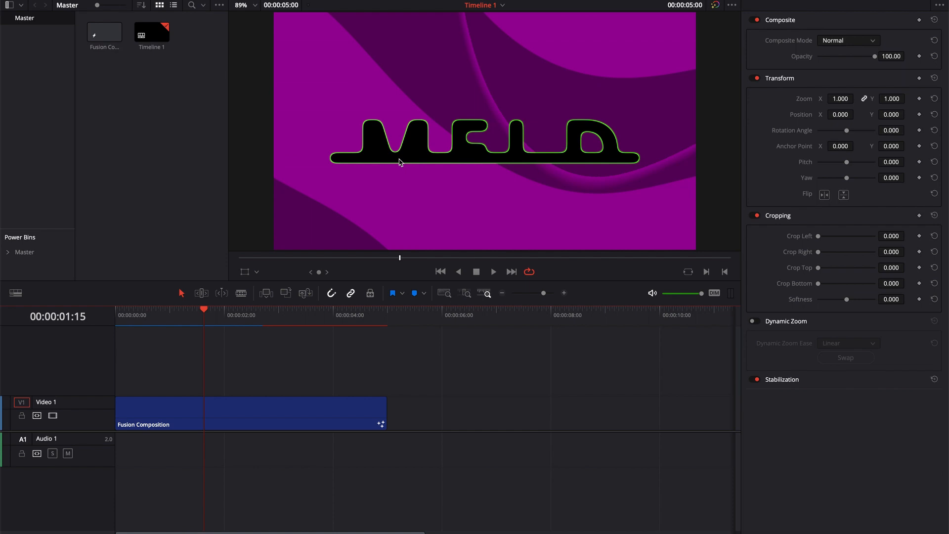
{"action": "mouse_move", "coordinate": [550, 157]}
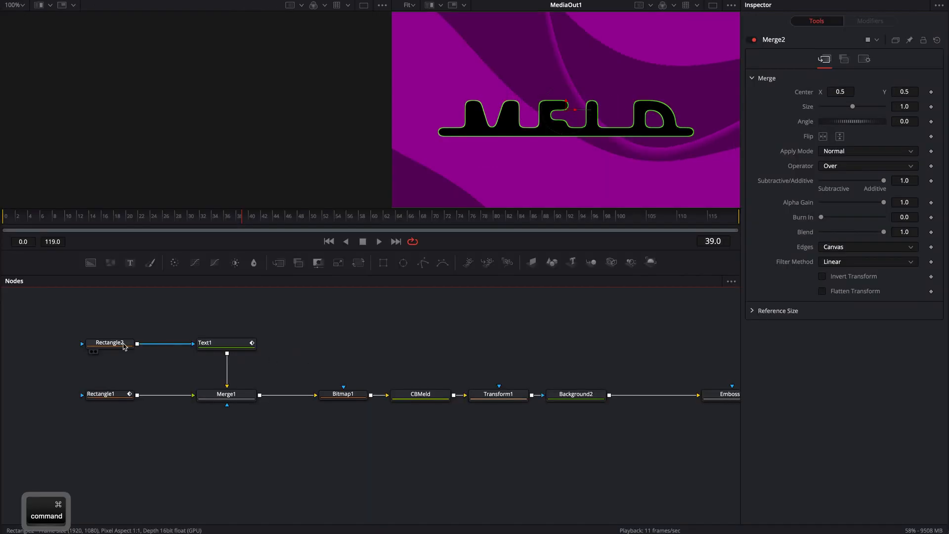
Preview Rectangle2, Rectangle1, Text1 and Merge1, then show CBMeld's Meld Amount 0.5 and Edge Blur 0.13.
{"action": "left_click", "coordinate": [105, 394]}
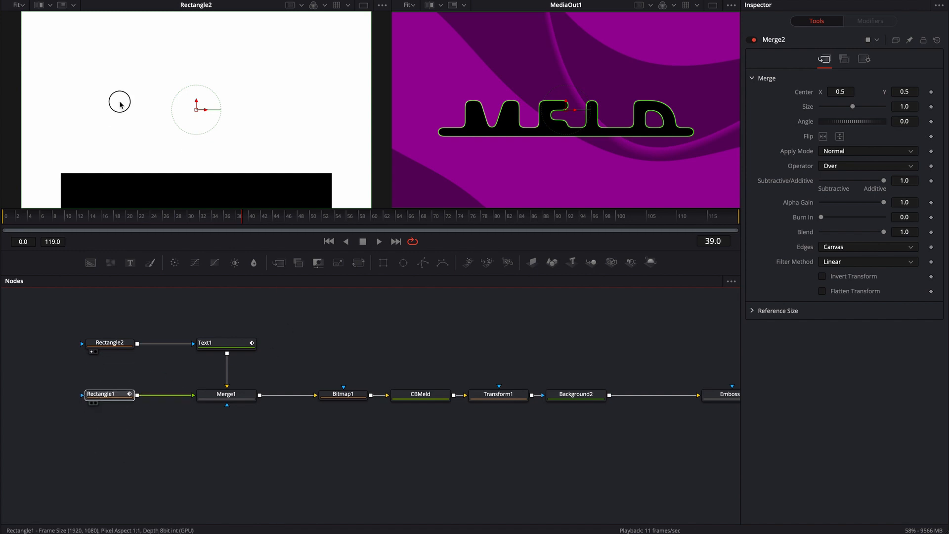
{"action": "left_click", "coordinate": [107, 394]}
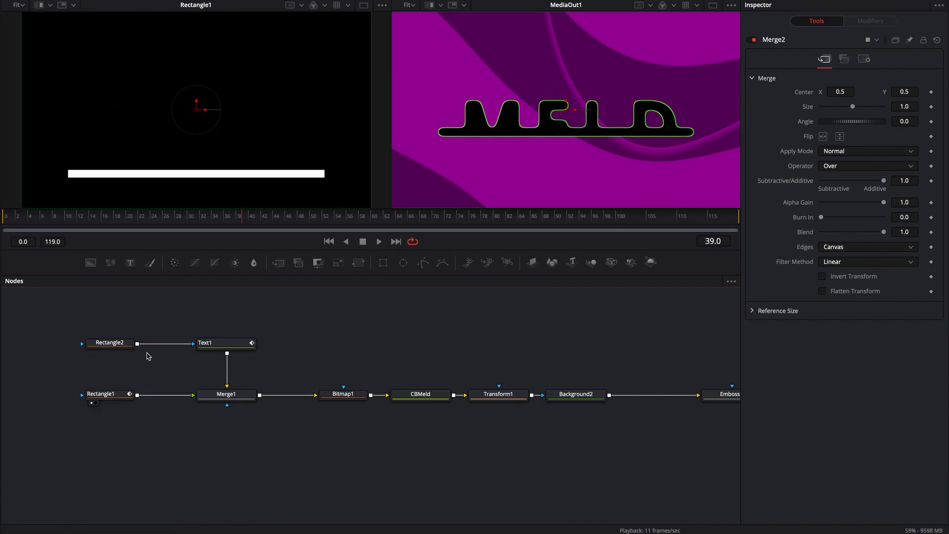
{"action": "left_click", "coordinate": [226, 343]}
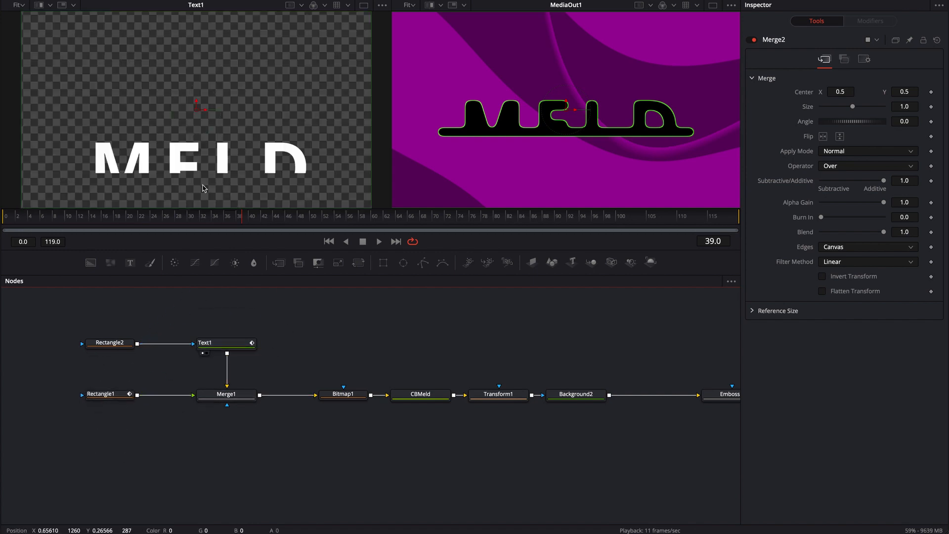
{"action": "left_click", "coordinate": [226, 395]}
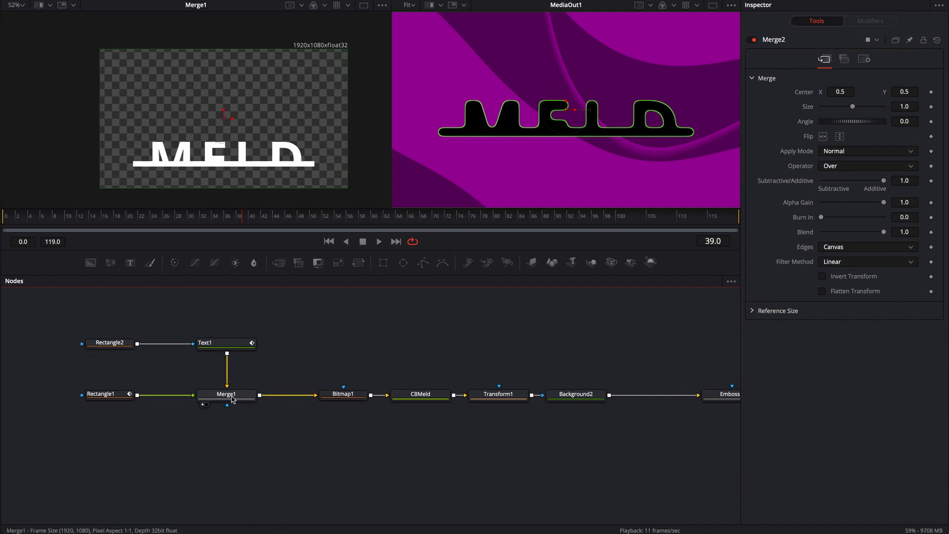
{"action": "mouse_move", "coordinate": [226, 395]}
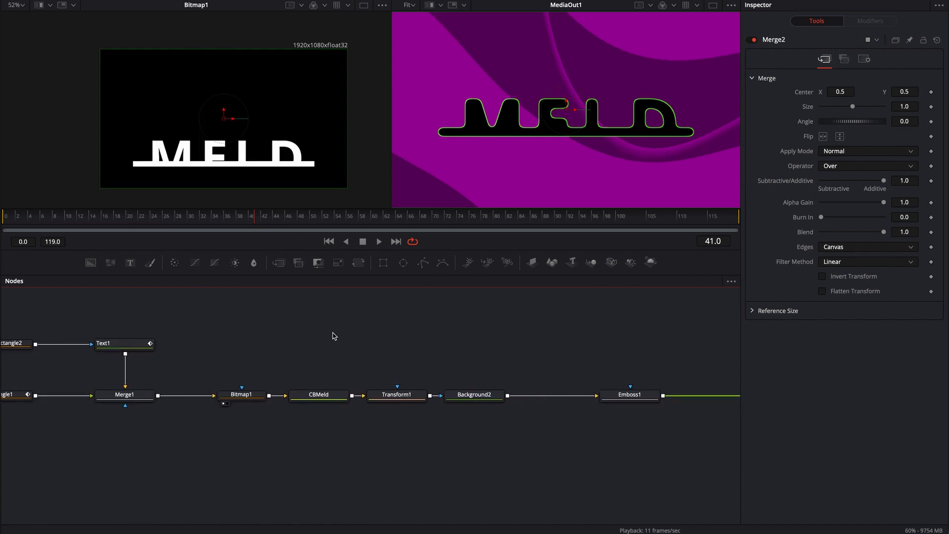
{"action": "left_click", "coordinate": [318, 394]}
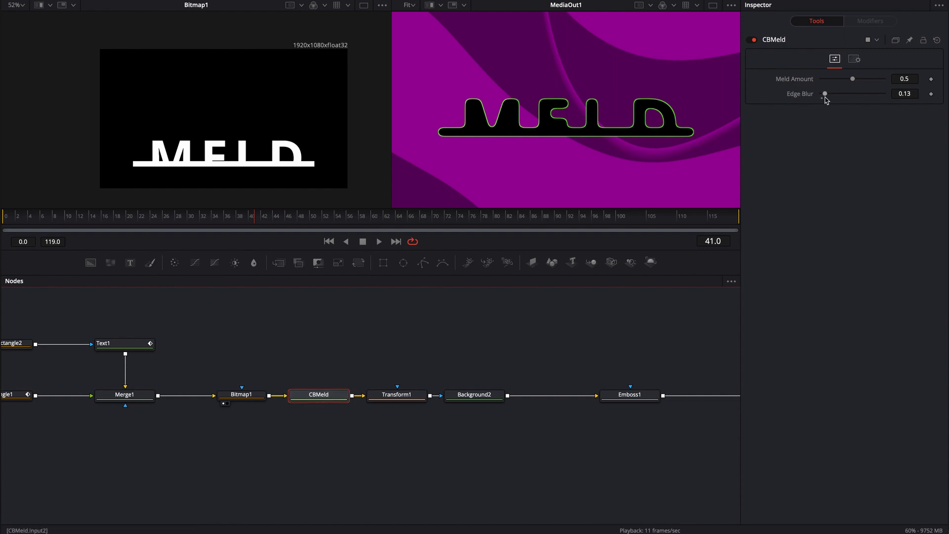
{"action": "mouse_move", "coordinate": [660, 323]}
{"action": "type", "text": "cbm"}
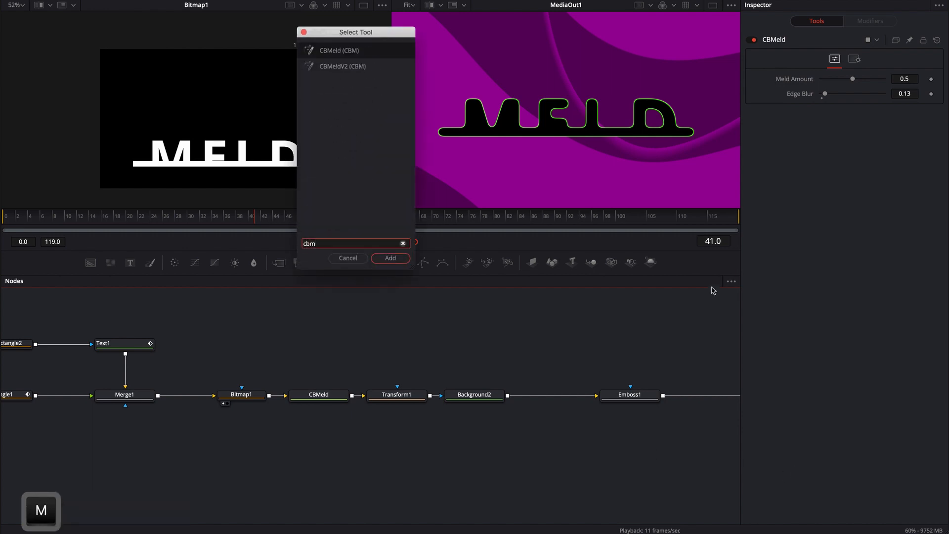
Add a CBMeldV2 node, compare it with the connected CBMeld, then delete the loose CBMeldV2.
{"action": "type", "text": "CBMeldV2"}
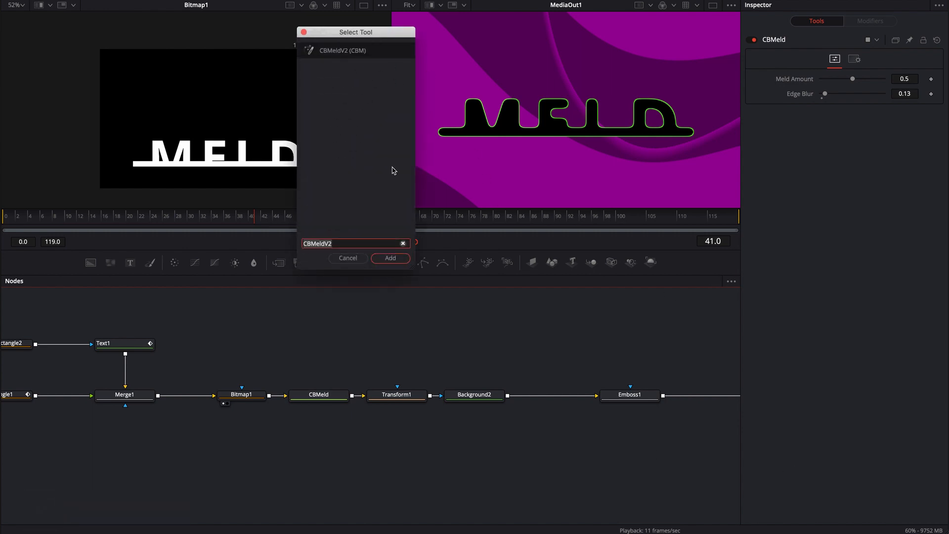
{"action": "left_click", "coordinate": [390, 258]}
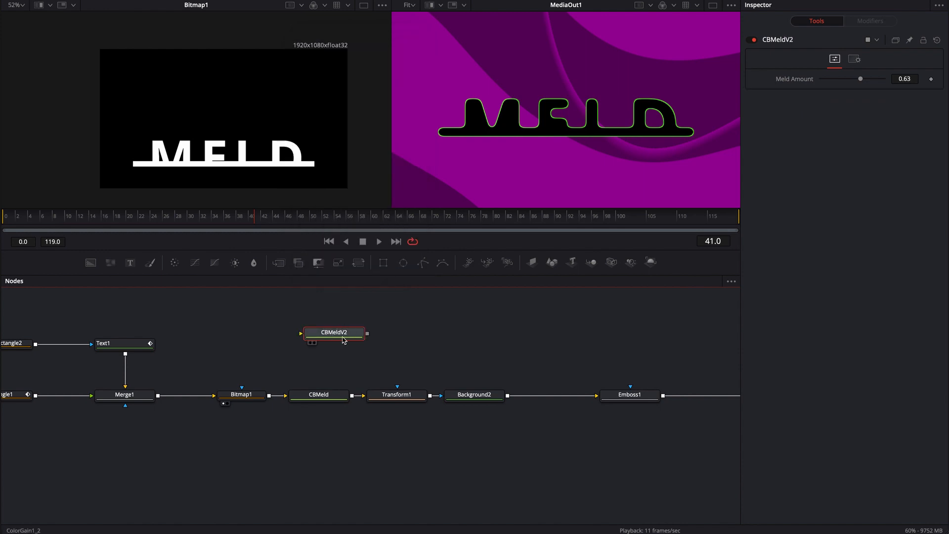
{"action": "mouse_move", "coordinate": [800, 128]}
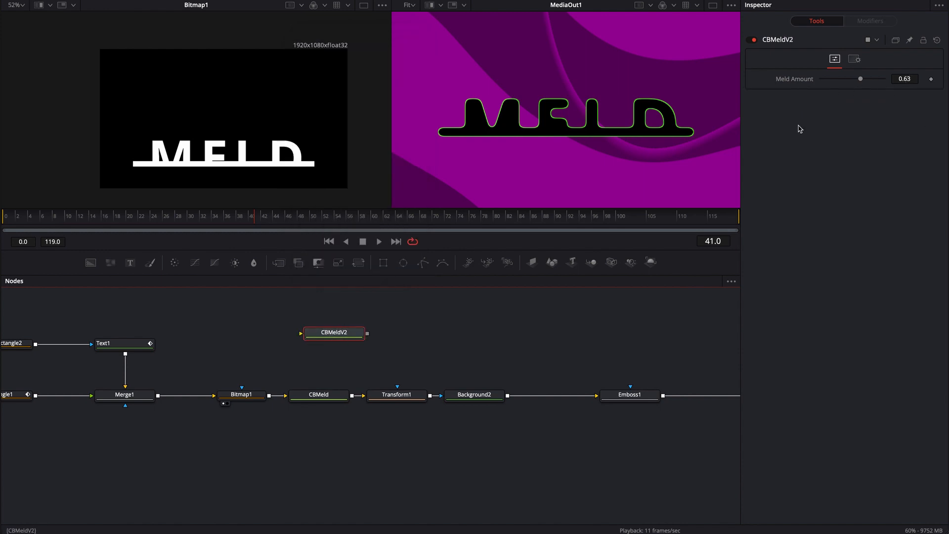
{"action": "left_click", "coordinate": [319, 395]}
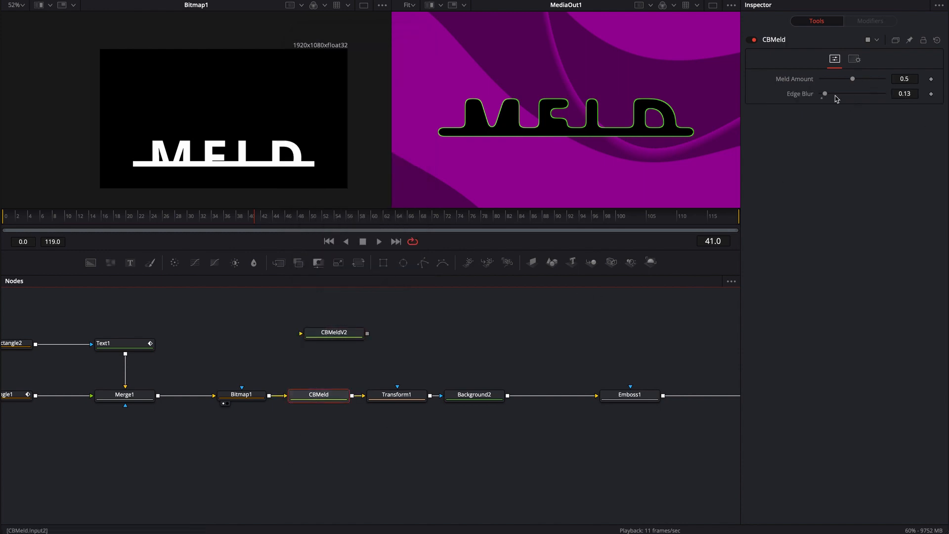
{"action": "left_click", "coordinate": [415, 352]}
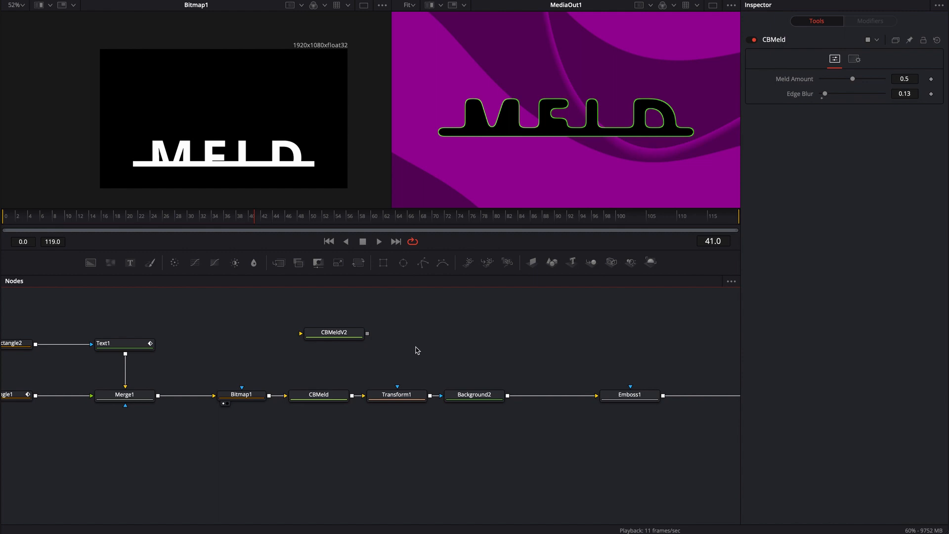
{"action": "key", "text": "Backspace"}
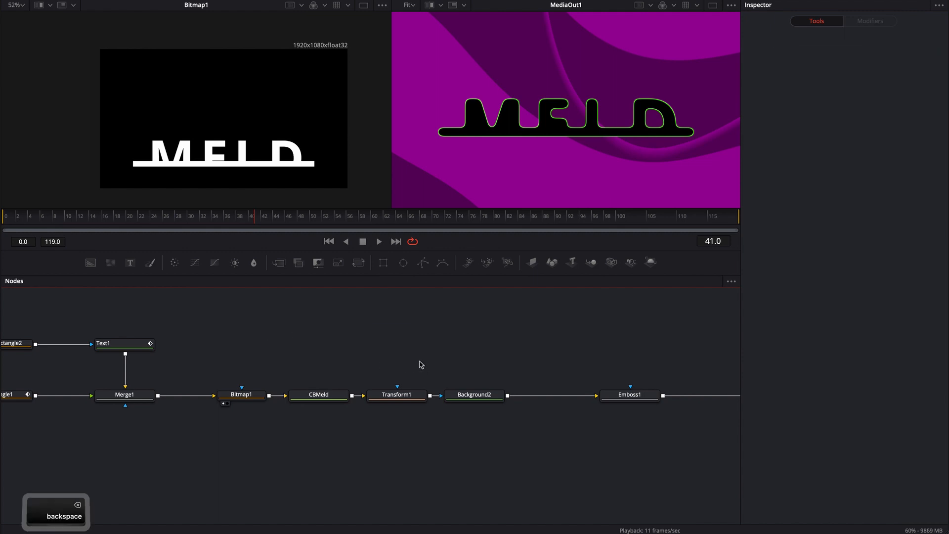
{"action": "mouse_move", "coordinate": [469, 342]}
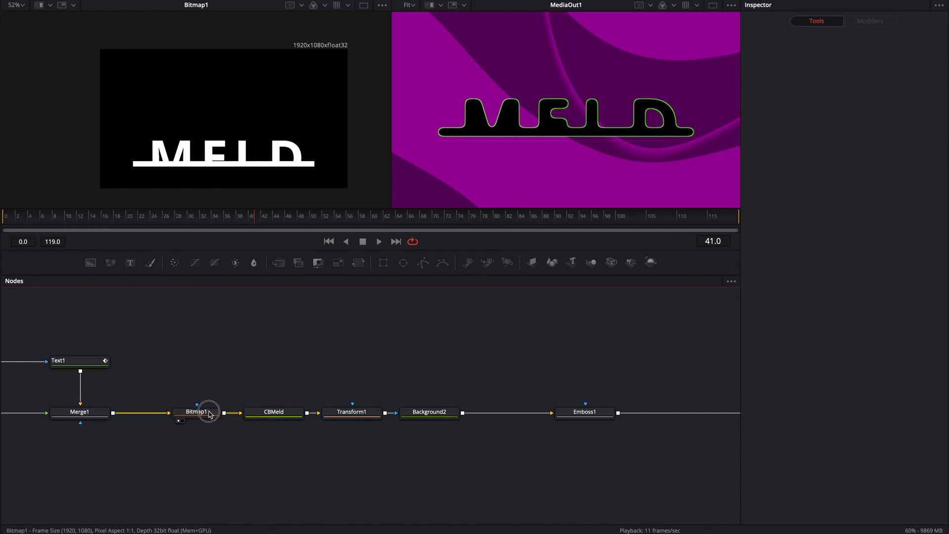
Inspect Bitmap1's mask settings, then view the melded CBMeld text in the viewer.
{"action": "left_click", "coordinate": [196, 411]}
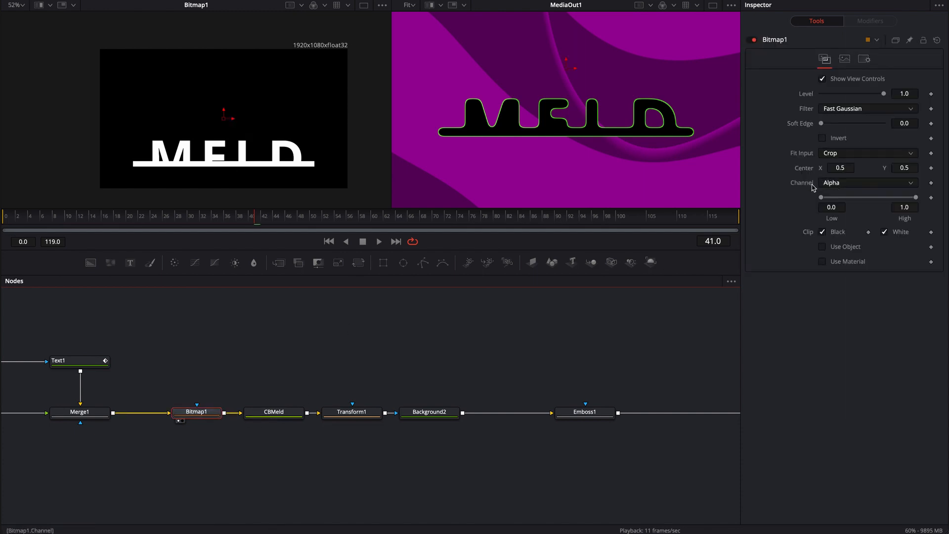
{"action": "mouse_move", "coordinate": [875, 189]}
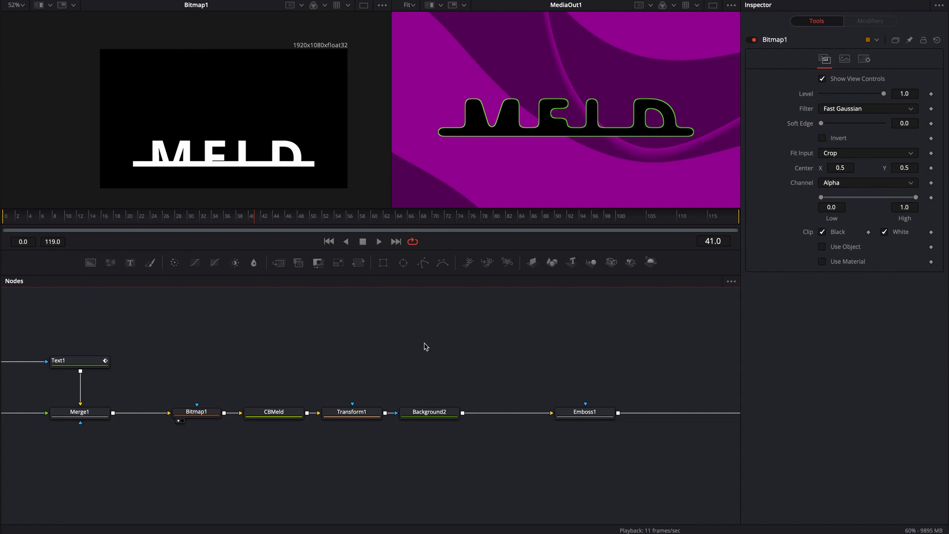
{"action": "mouse_move", "coordinate": [390, 346]}
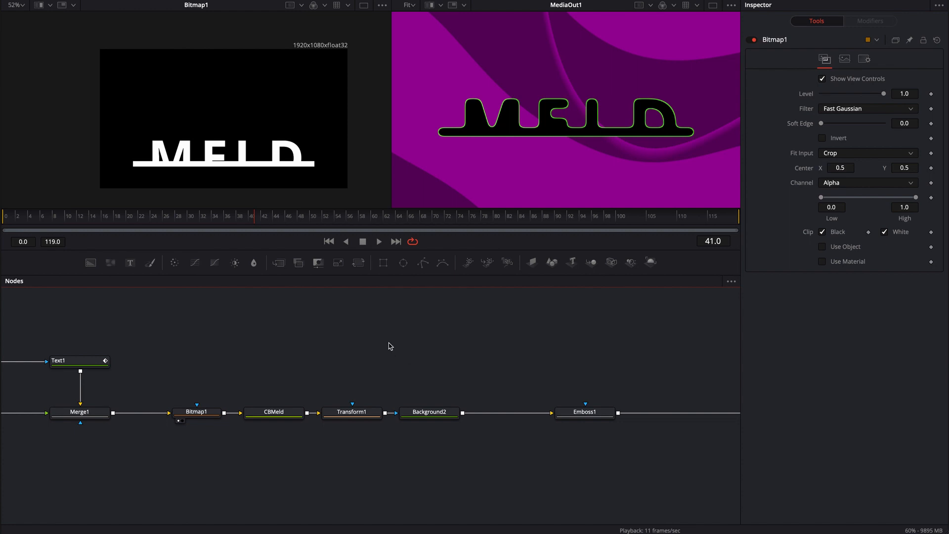
{"action": "mouse_move", "coordinate": [370, 371]}
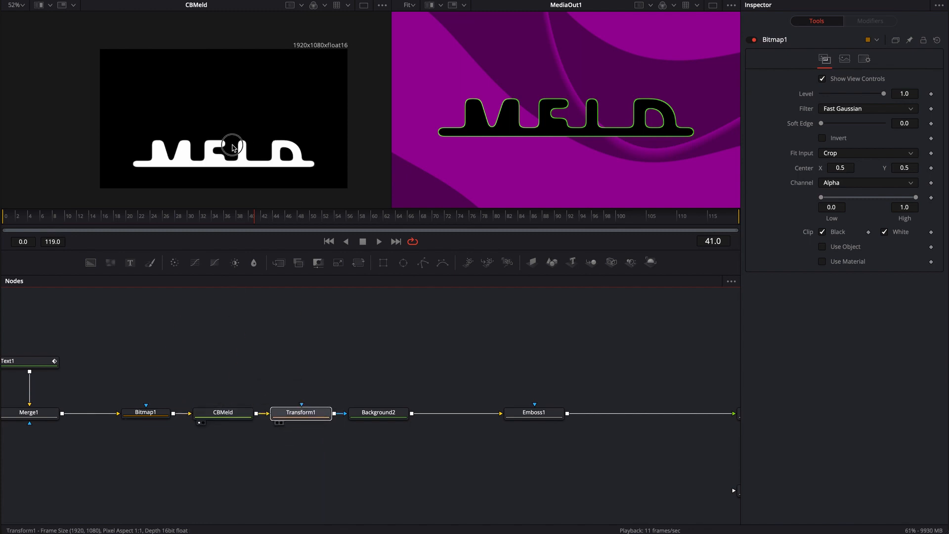
{"action": "left_click", "coordinate": [379, 413]}
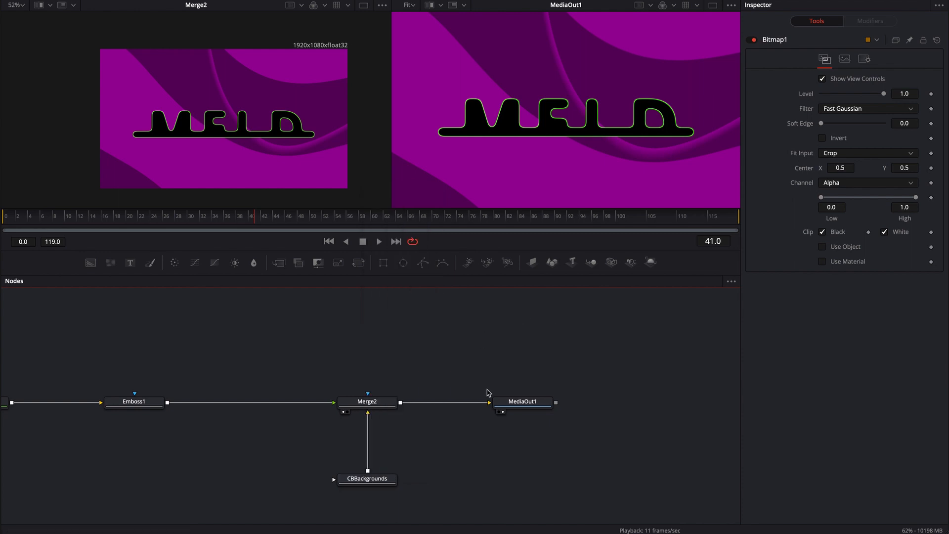
Show CBBackgrounds settings: BG Scale 2.52, BG Angle 49.6 and magenta BG Color.
{"action": "left_click", "coordinate": [367, 478]}
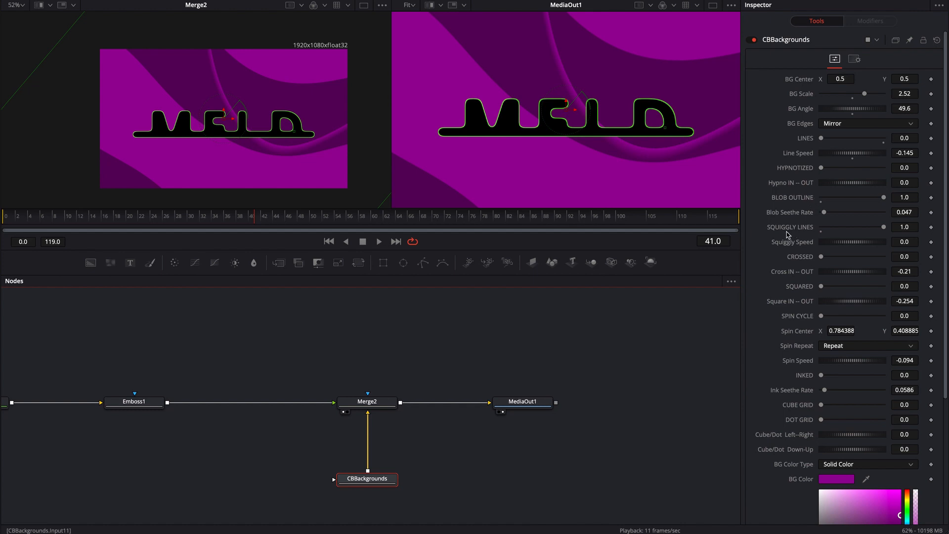
{"action": "mouse_move", "coordinate": [241, 132]}
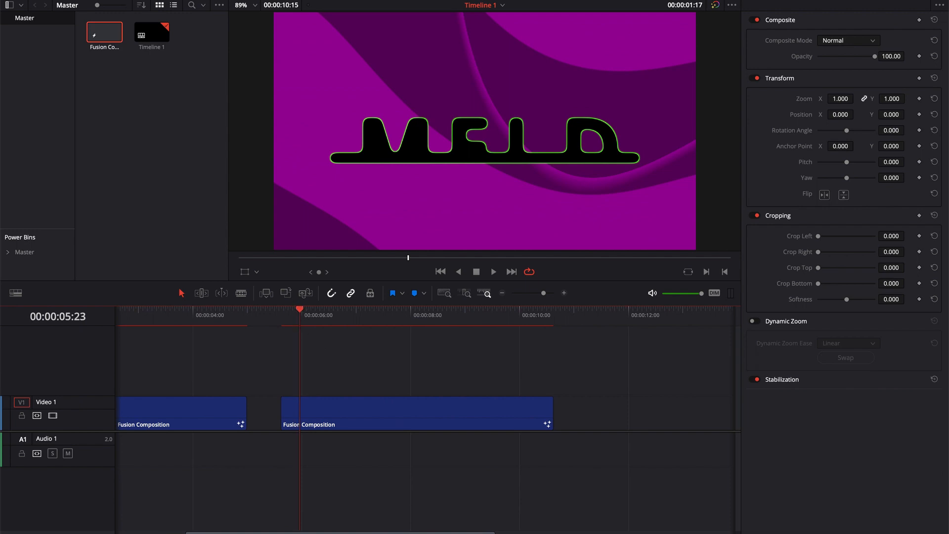
{"action": "mouse_move", "coordinate": [510, 343]}
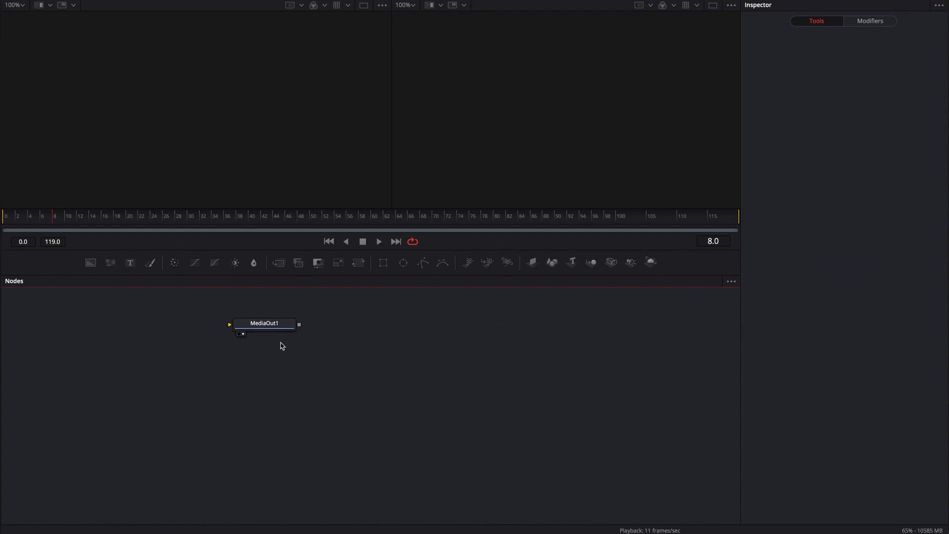
Move MediaOut1 aside, add Rectangle and Background nodes, and connect Merge1 to MediaOut1.
{"action": "left_click_drag", "start_coordinate": [263, 322], "coordinate": [596, 378]}
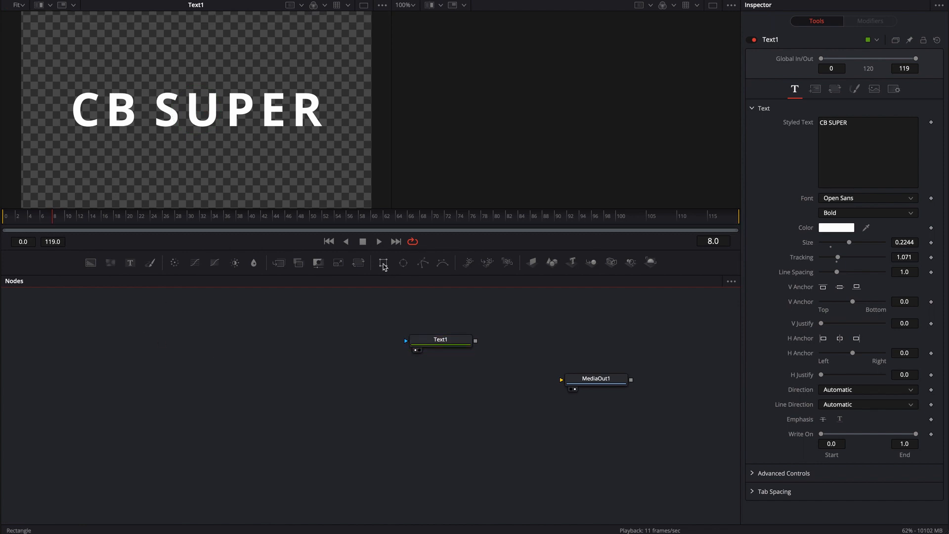
{"action": "left_click", "coordinate": [383, 263]}
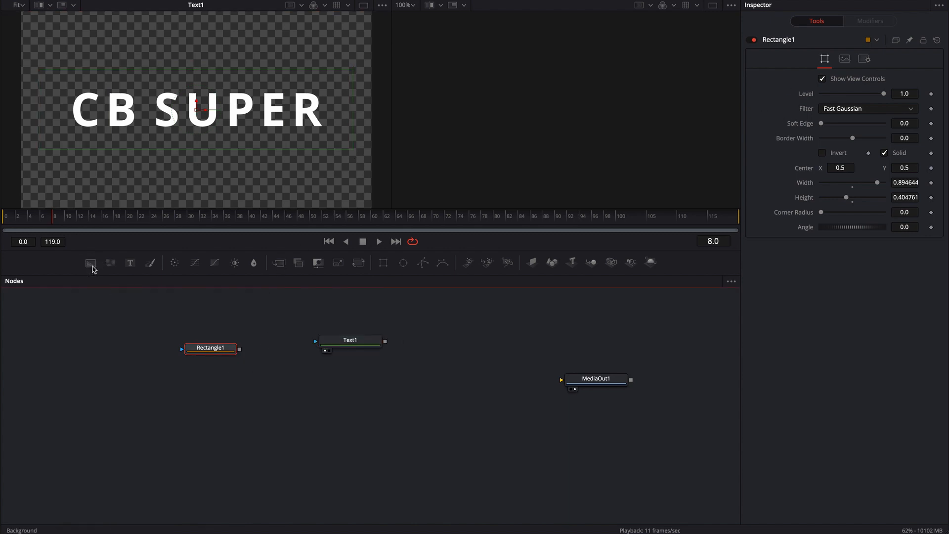
{"action": "left_click", "coordinate": [215, 381]}
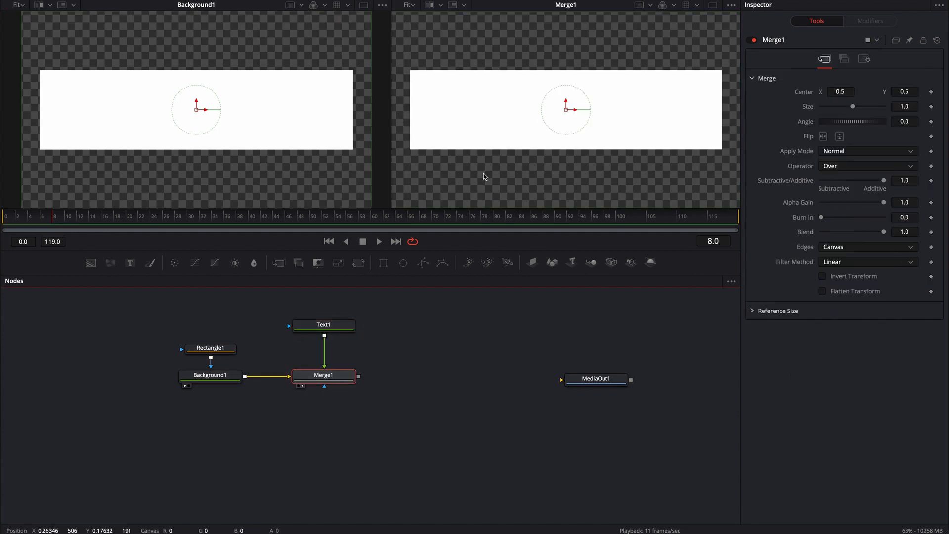
{"action": "mouse_move", "coordinate": [502, 184]}
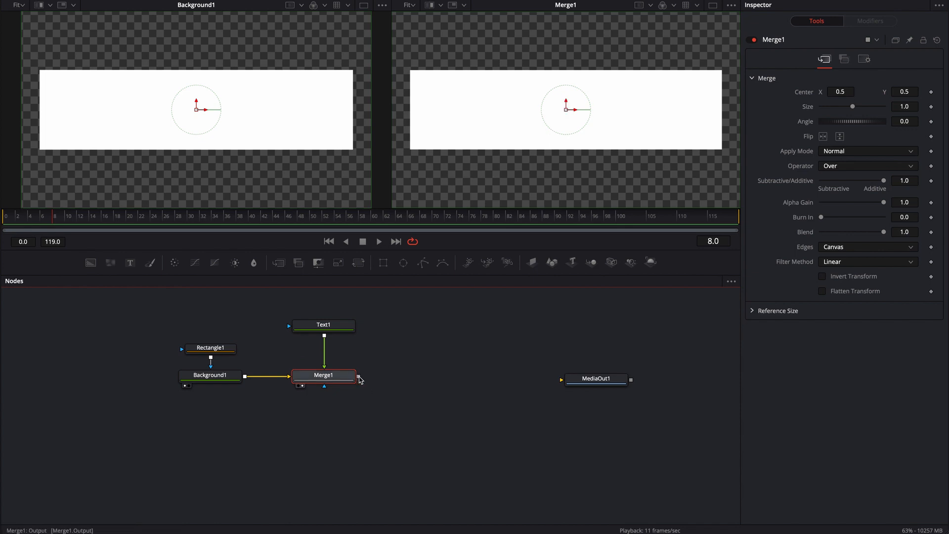
{"action": "left_click_drag", "start_coordinate": [358, 375], "coordinate": [561, 376]}
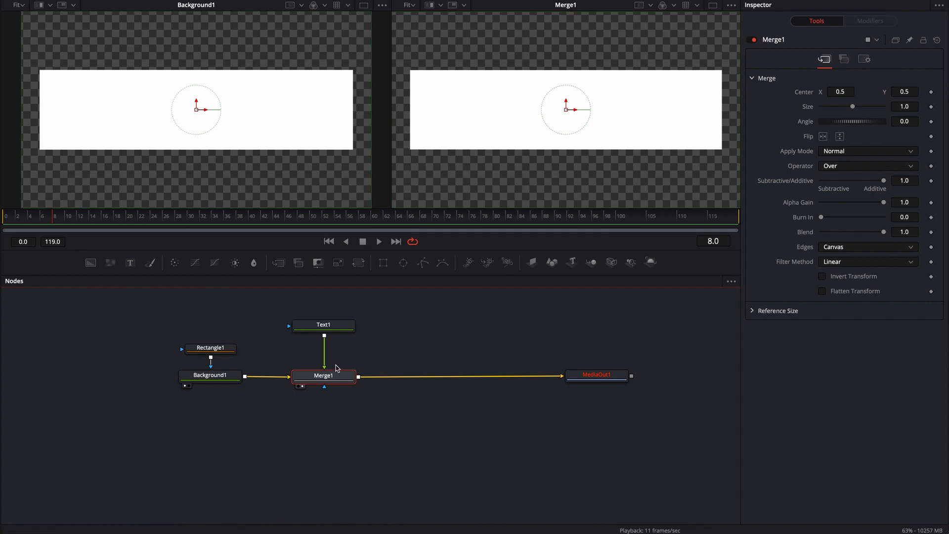
Keyframe Rectangle1's Center and move the playhead to frame 20.
{"action": "left_click", "coordinate": [211, 348]}
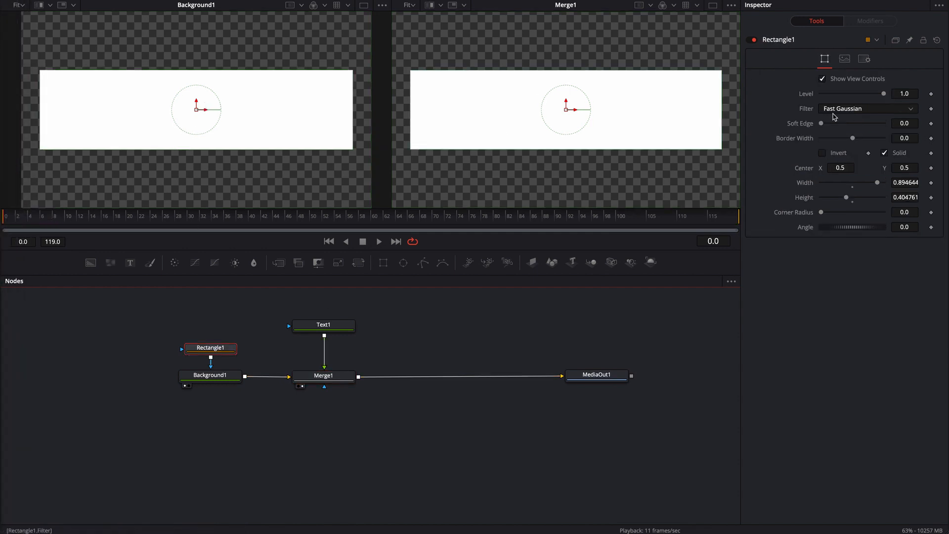
{"action": "left_click", "coordinate": [931, 168]}
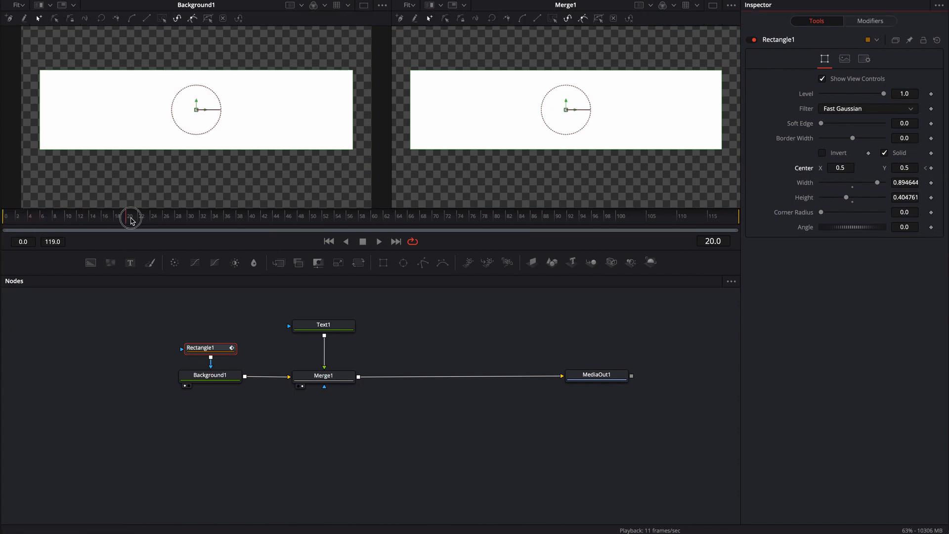
{"action": "left_click_drag", "start_coordinate": [197, 109], "coordinate": [196, 112]}
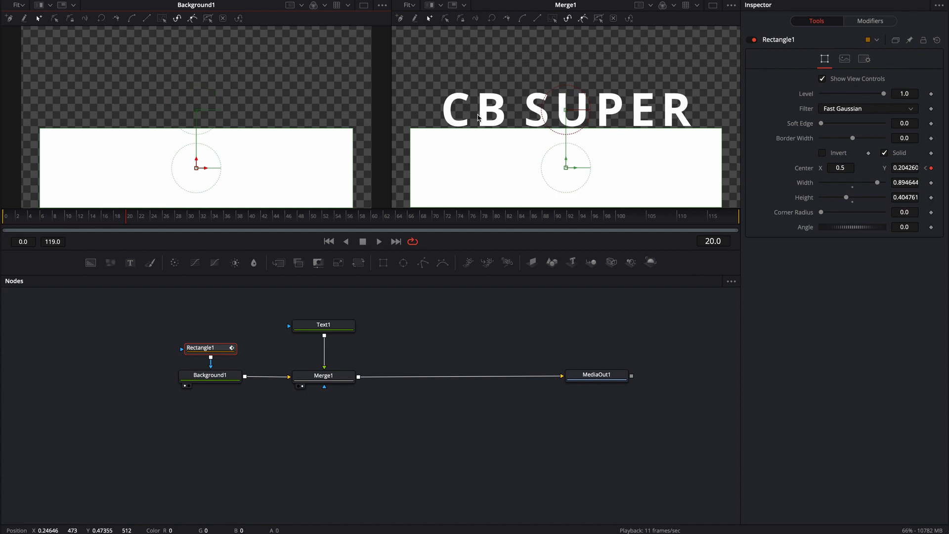
{"action": "mouse_move", "coordinate": [463, 117]}
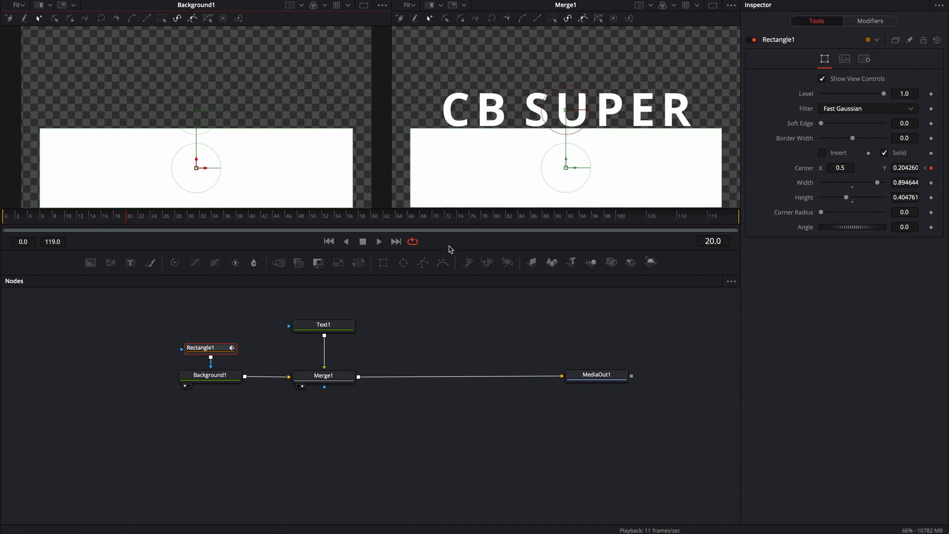
Add CBMeldV2 after Merge1 via the 'cbm' search and adjust its Meld Amount.
{"action": "left_click", "coordinate": [324, 376]}
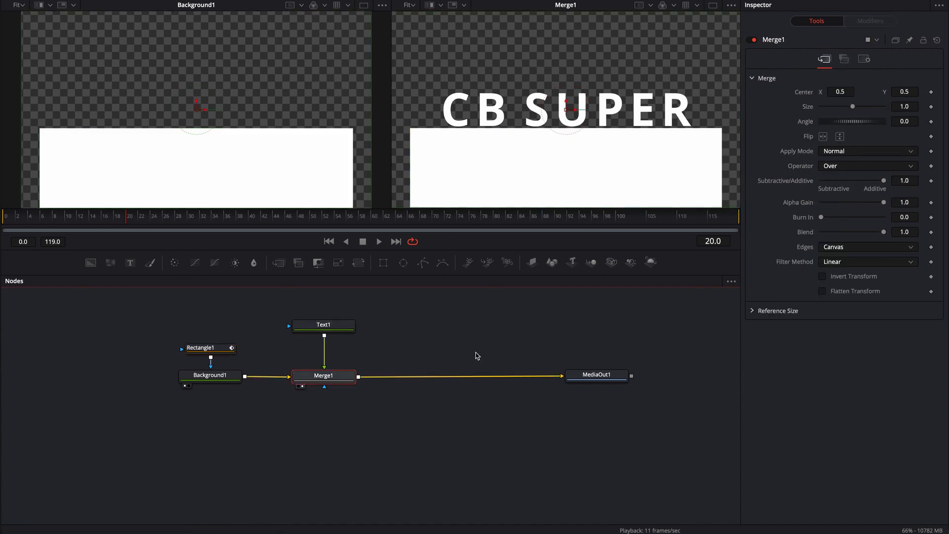
{"action": "type", "text": "cbm"}
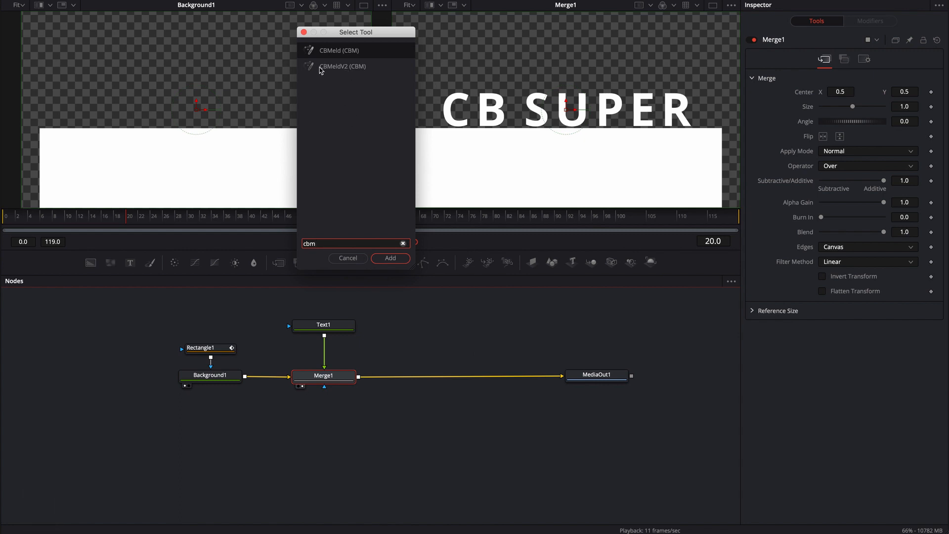
{"action": "mouse_move", "coordinate": [361, 69]}
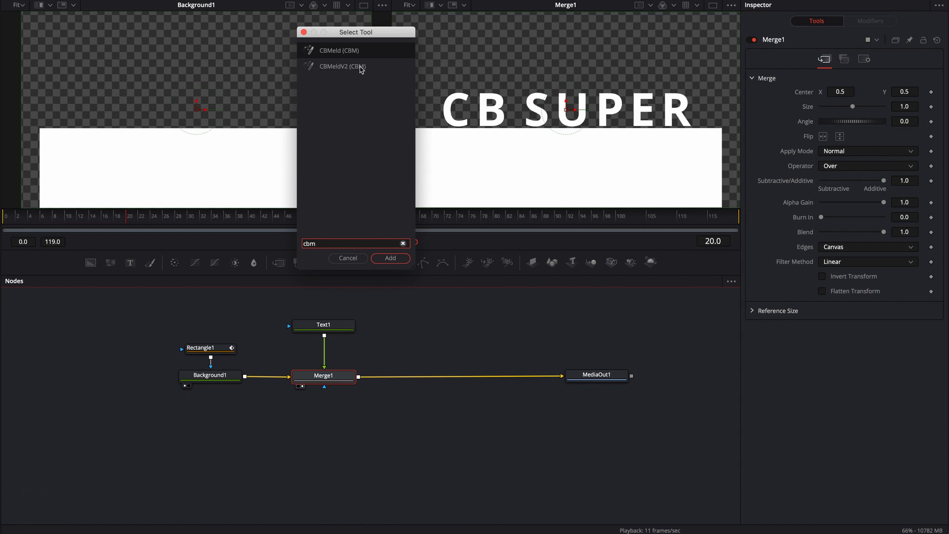
{"action": "left_click", "coordinate": [339, 51]}
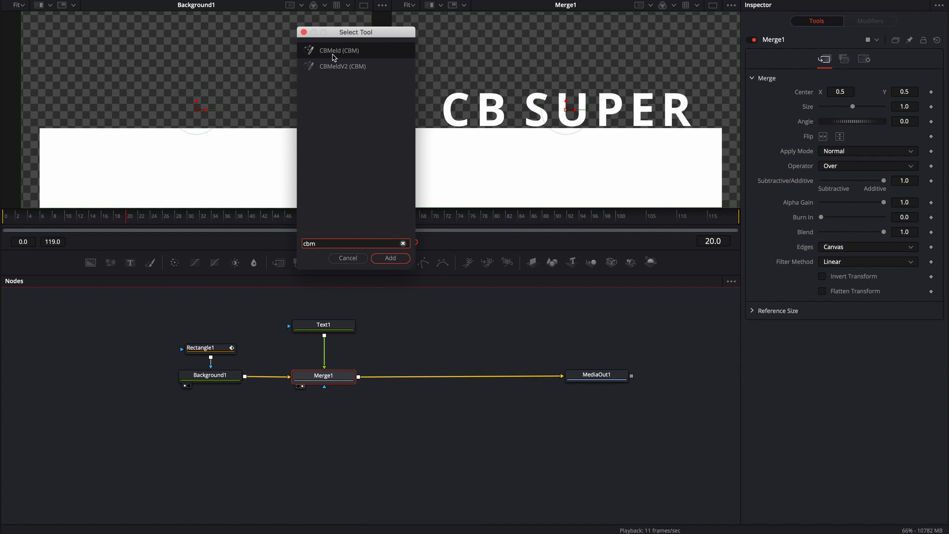
{"action": "left_click", "coordinate": [390, 259]}
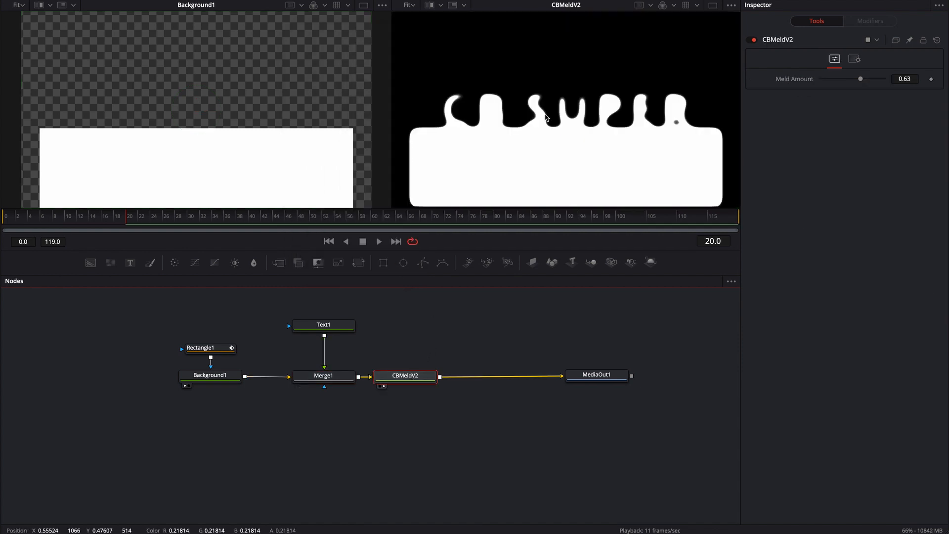
{"action": "mouse_move", "coordinate": [522, 117]}
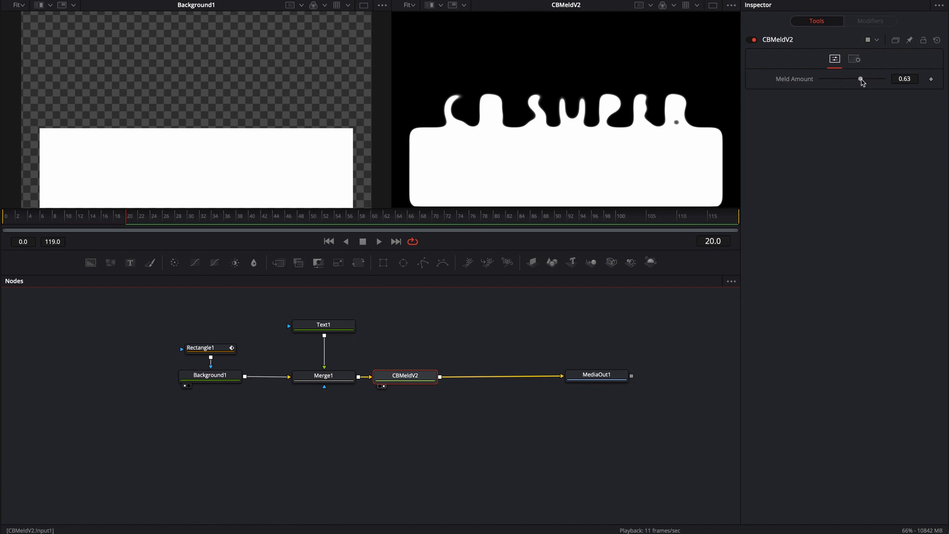
{"action": "left_click_drag", "start_coordinate": [860, 79], "coordinate": [854, 79]}
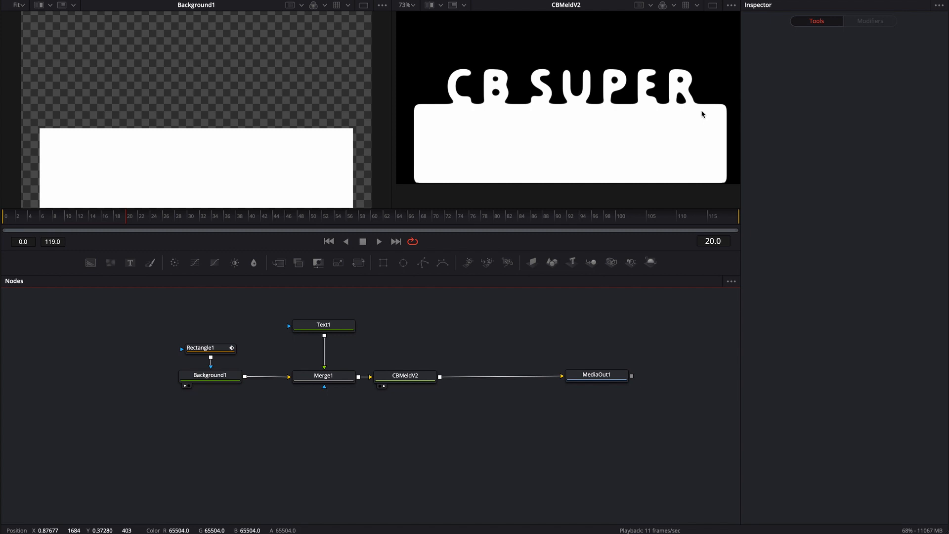
Add a Background node after CBMeldV2 and set its colour to green.
{"action": "left_click", "coordinate": [406, 375]}
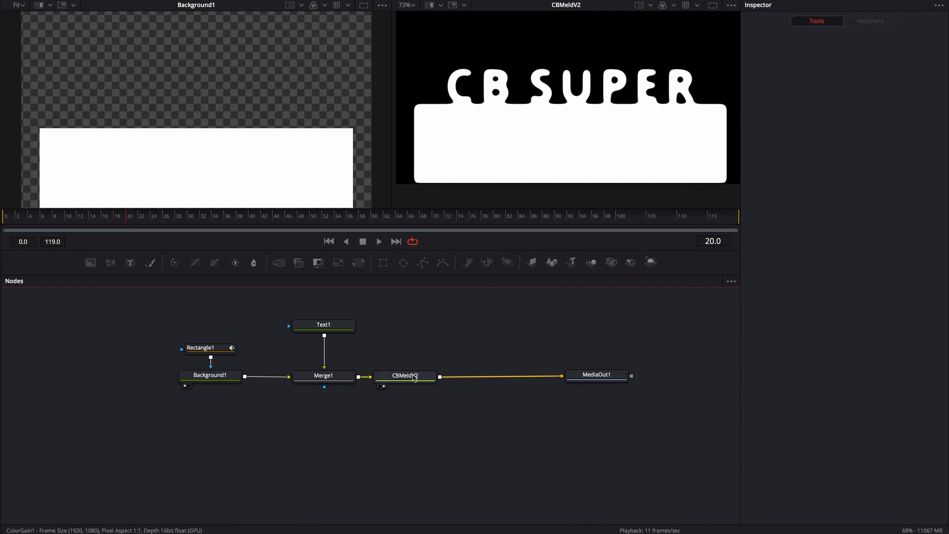
{"action": "left_click", "coordinate": [405, 375]}
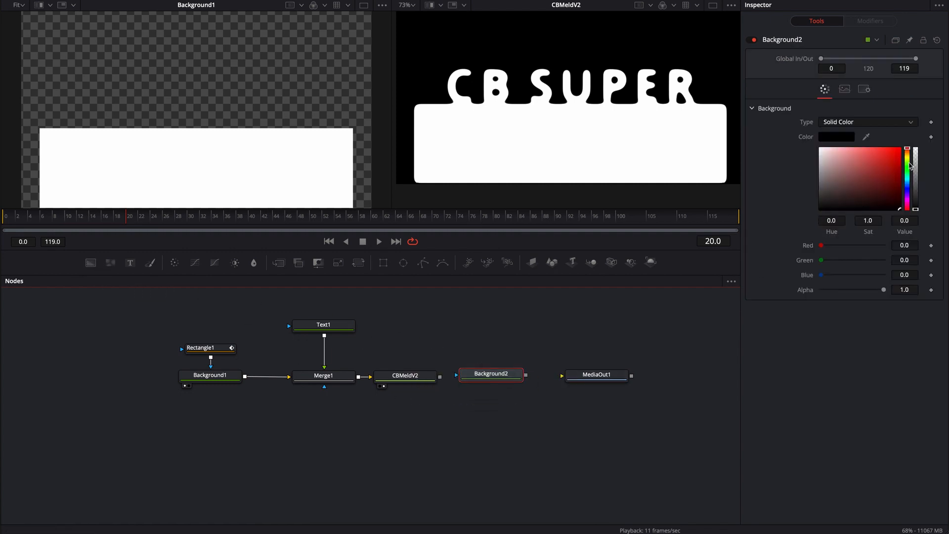
{"action": "left_click", "coordinate": [899, 160]}
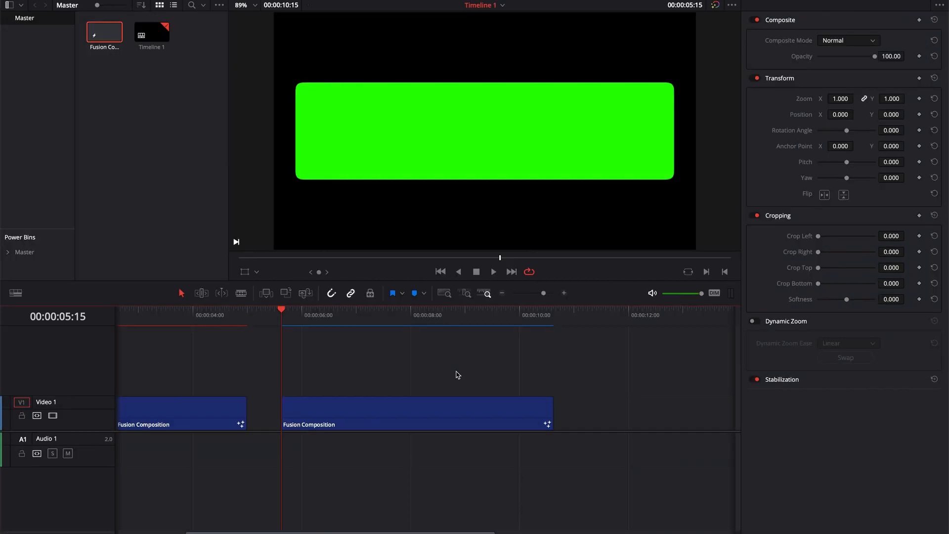
{"action": "key", "text": "space"}
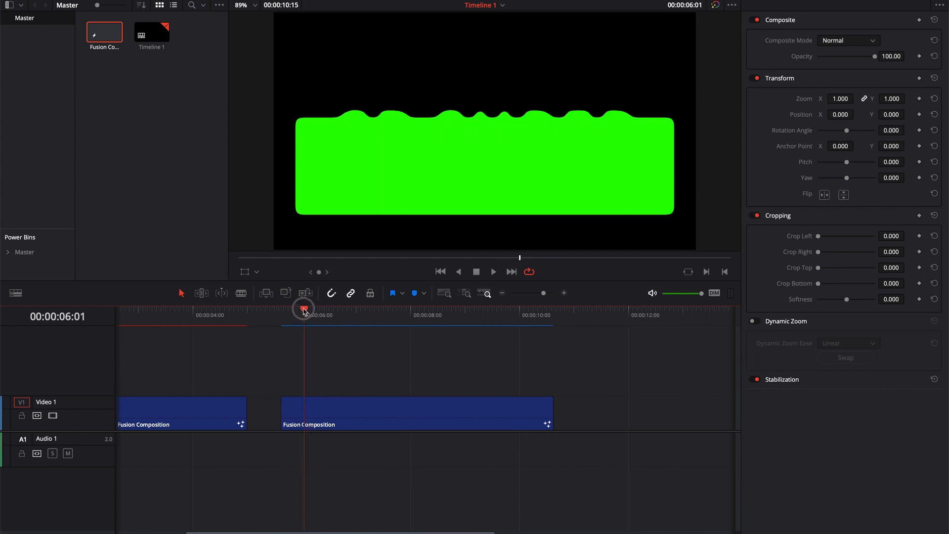
{"action": "left_click_drag", "start_coordinate": [305, 308], "coordinate": [350, 309]}
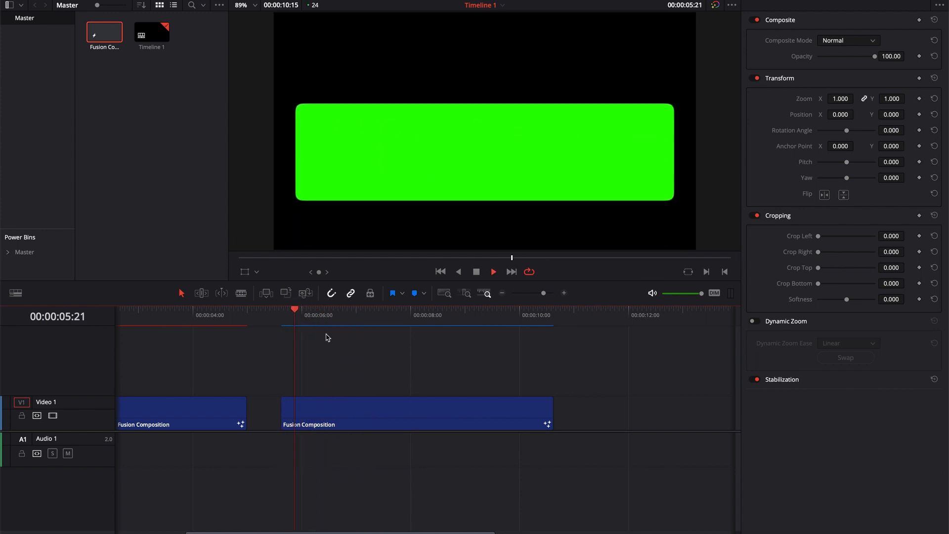
{"action": "key", "text": "space"}
{"action": "type", "text": "cbl"}
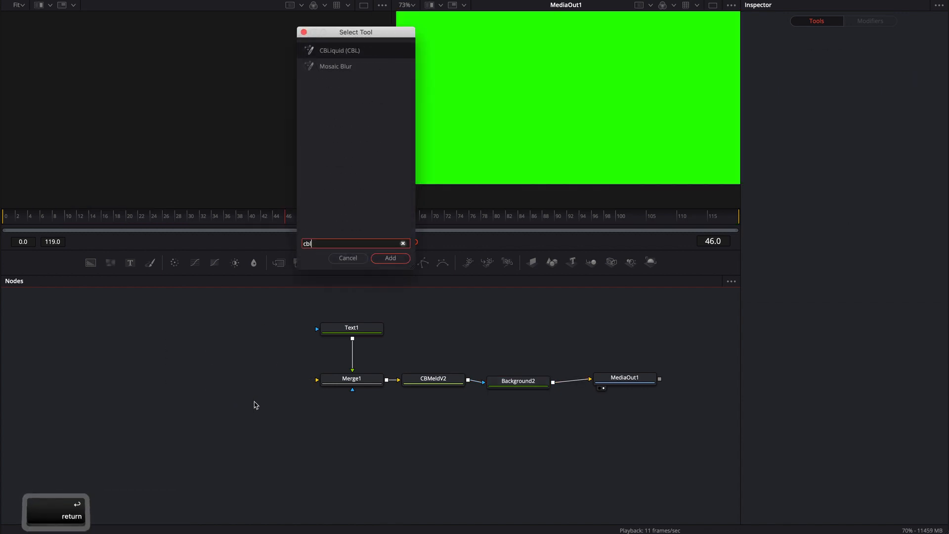
Add CBLiquid into Merge1, play the composition, and lower Liquid Level to -2.3.
{"action": "left_click", "coordinate": [390, 258]}
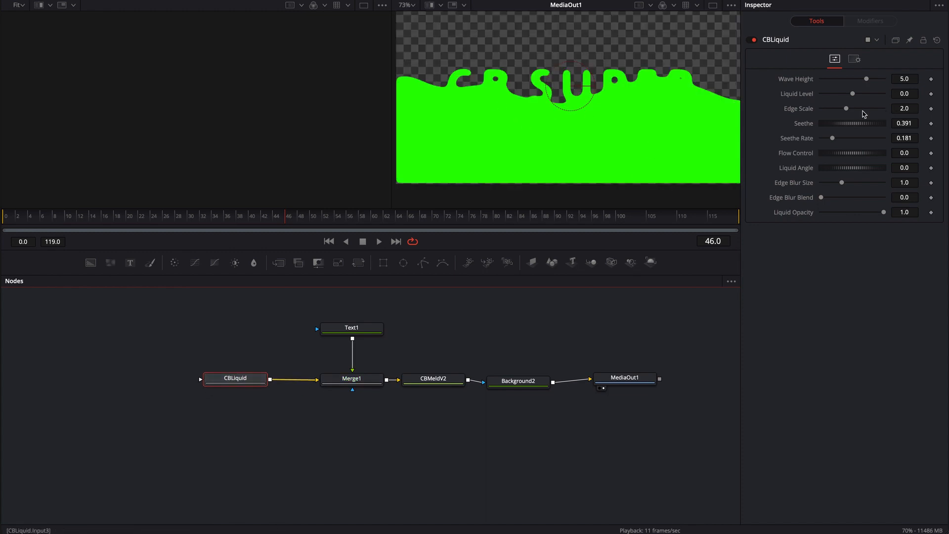
{"action": "key", "text": "space"}
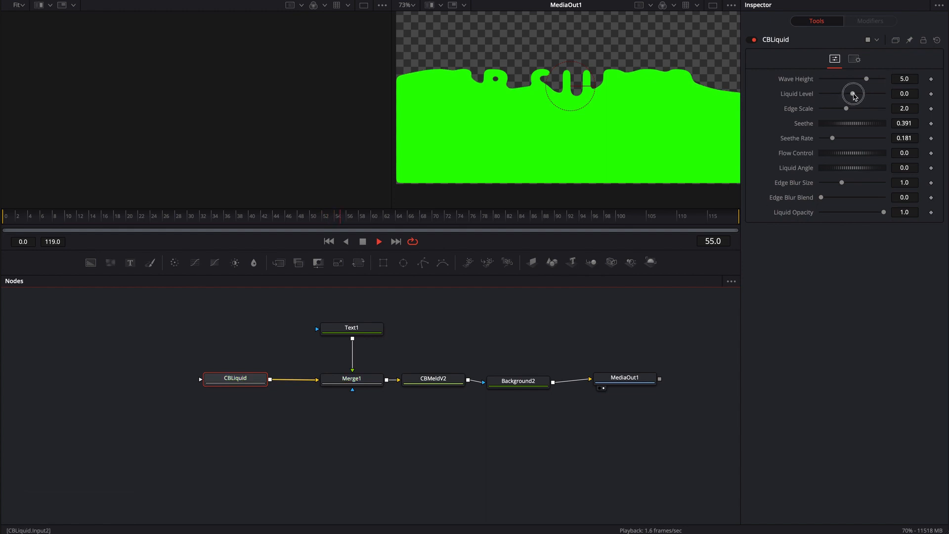
{"action": "left_click_drag", "start_coordinate": [854, 94], "coordinate": [851, 95]}
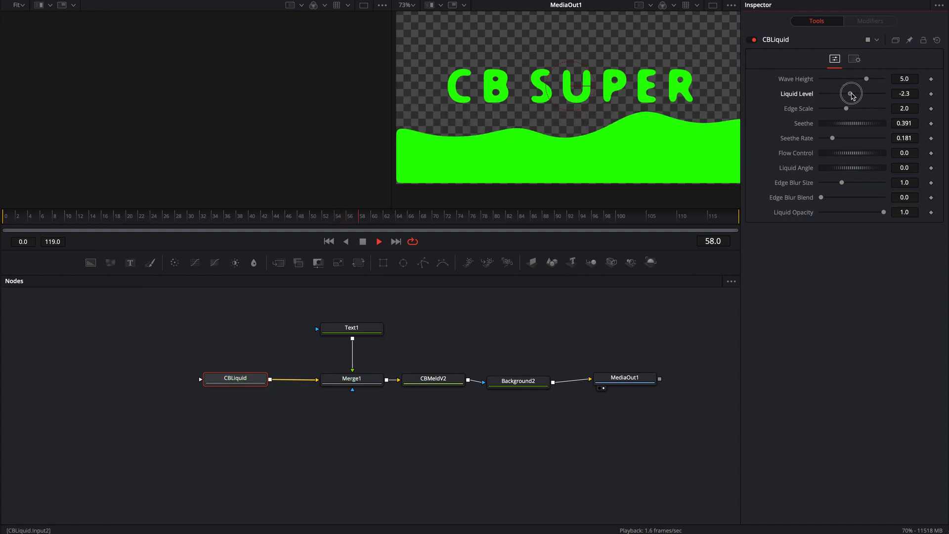
{"action": "left_click_drag", "start_coordinate": [852, 93], "coordinate": [852, 93]}
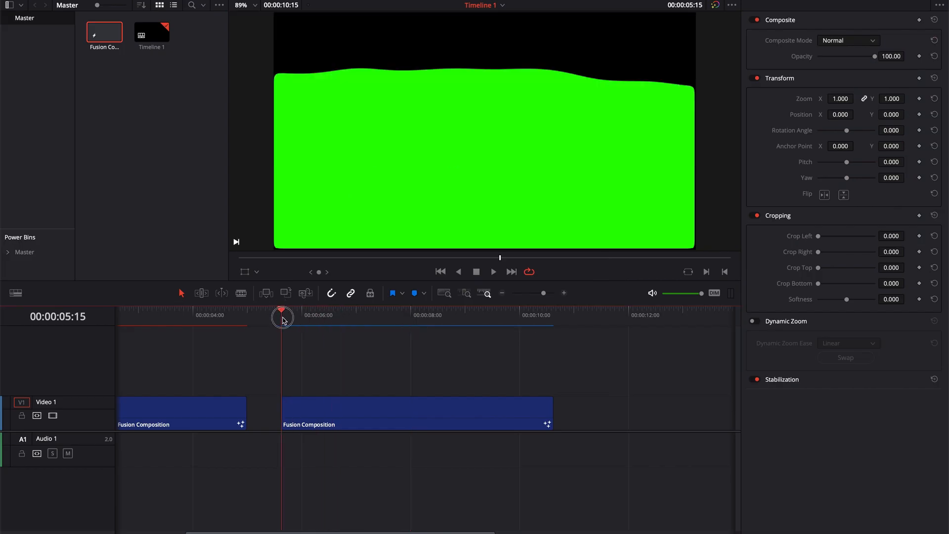
{"action": "key", "text": "space"}
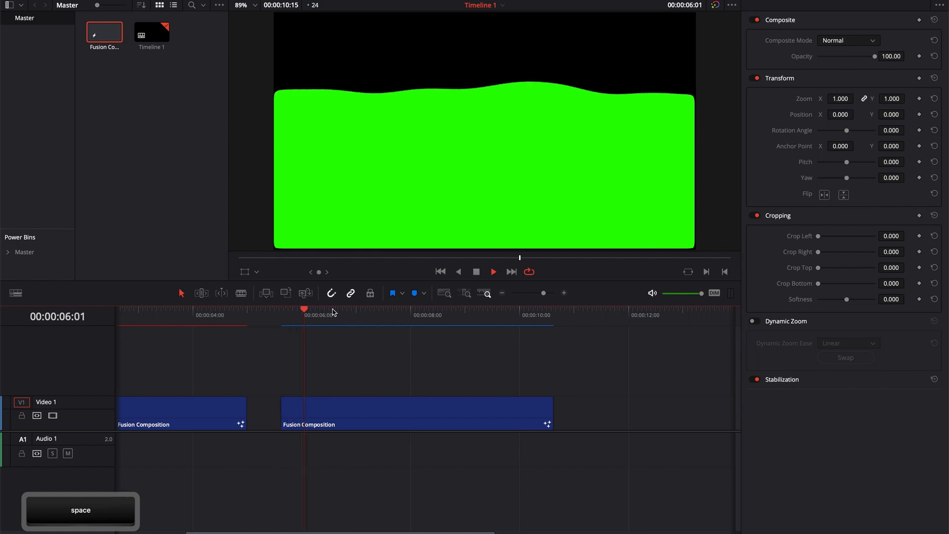
{"action": "key", "text": "space"}
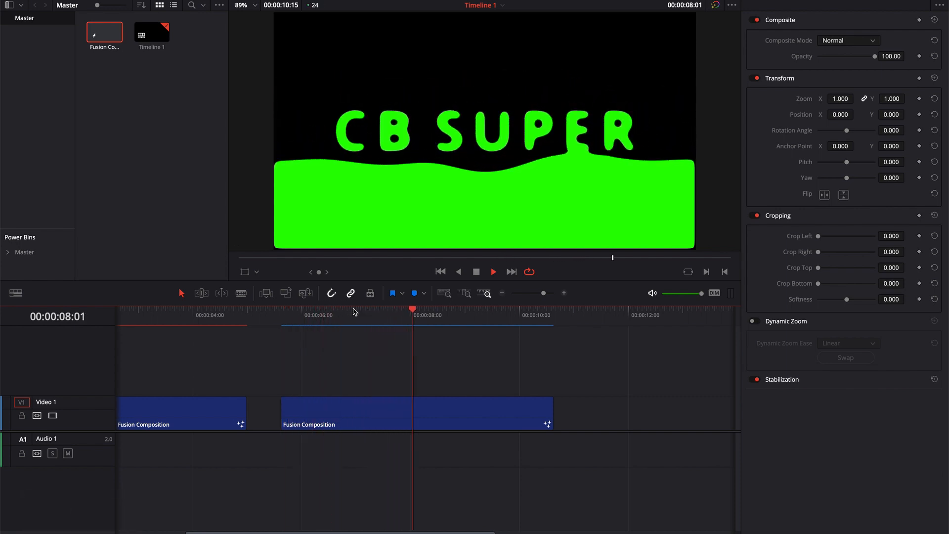
{"action": "key", "text": "space"}
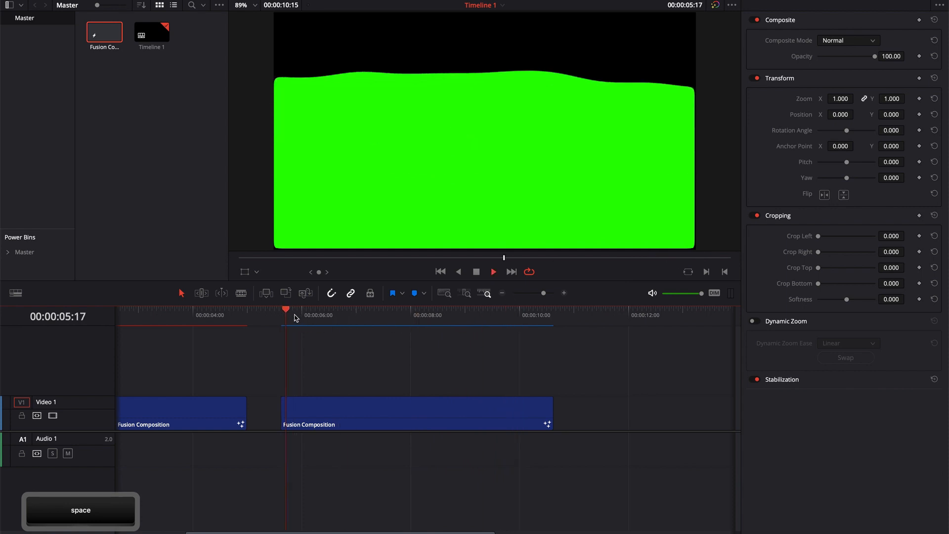
{"action": "key", "text": "space"}
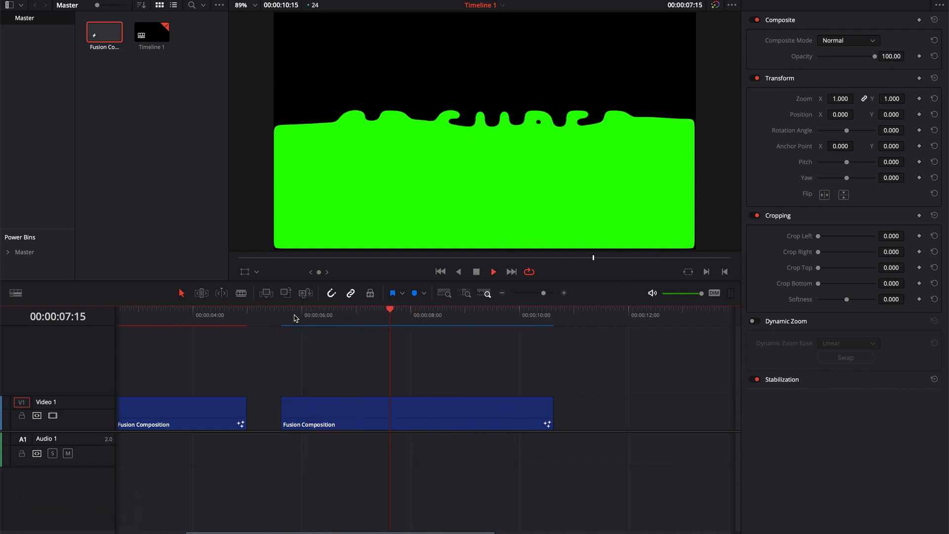
{"action": "key", "text": "space"}
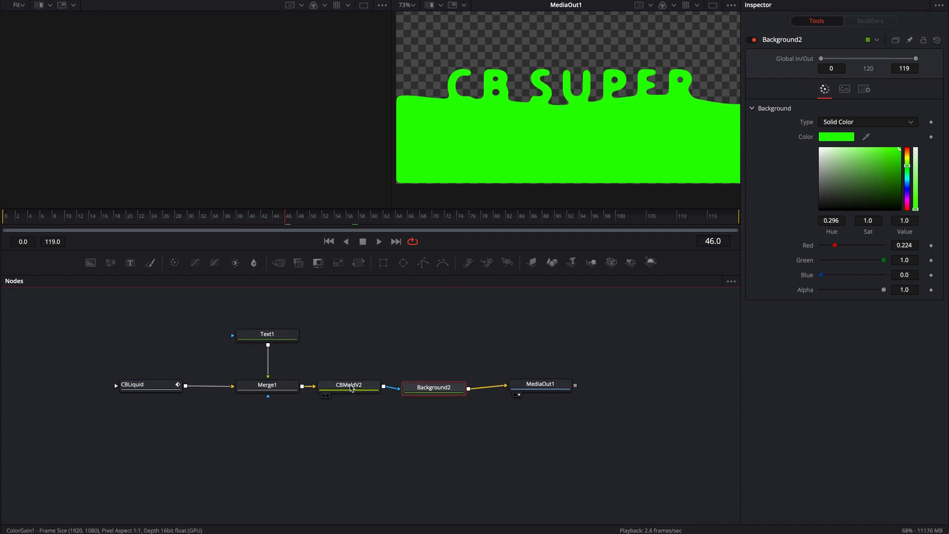
{"action": "mouse_move", "coordinate": [351, 388]}
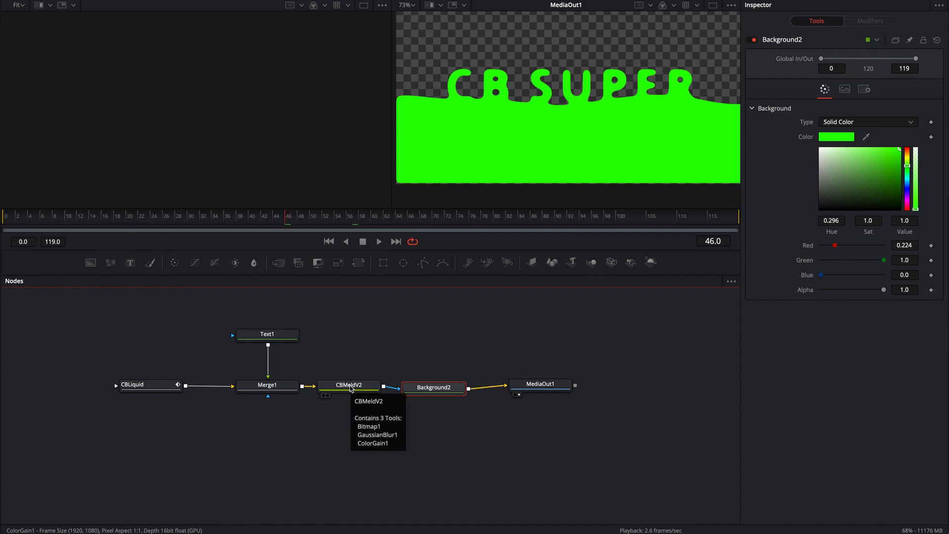
{"action": "mouse_move", "coordinate": [473, 341]}
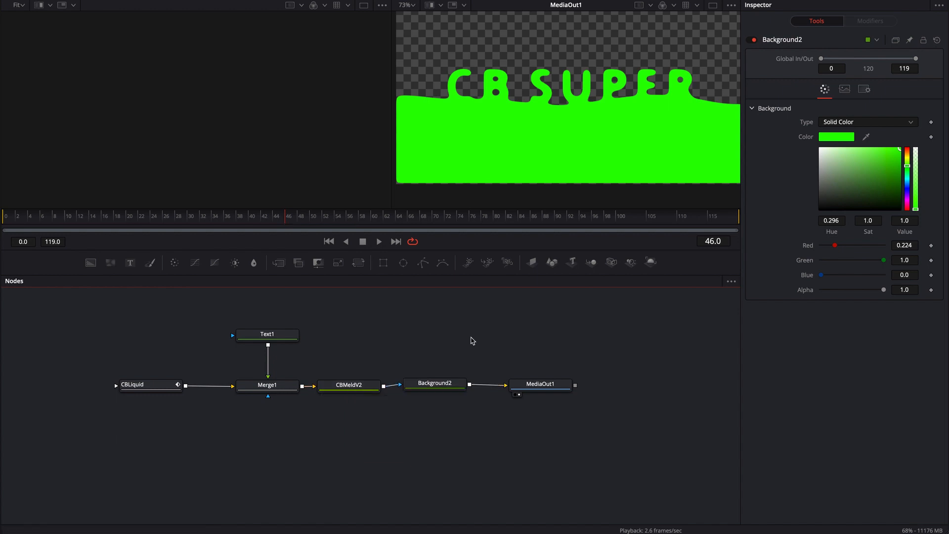